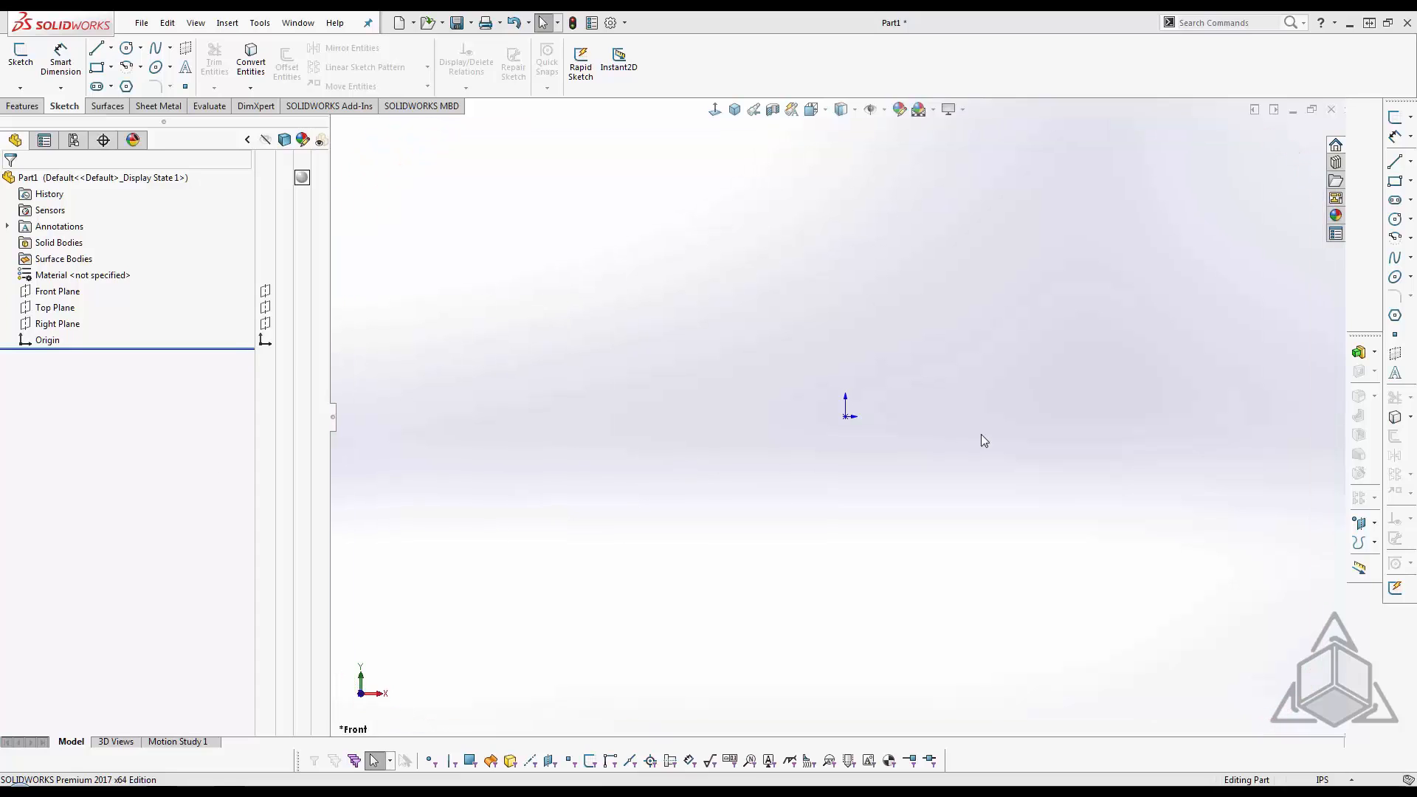
mouse_move(1125, 431)
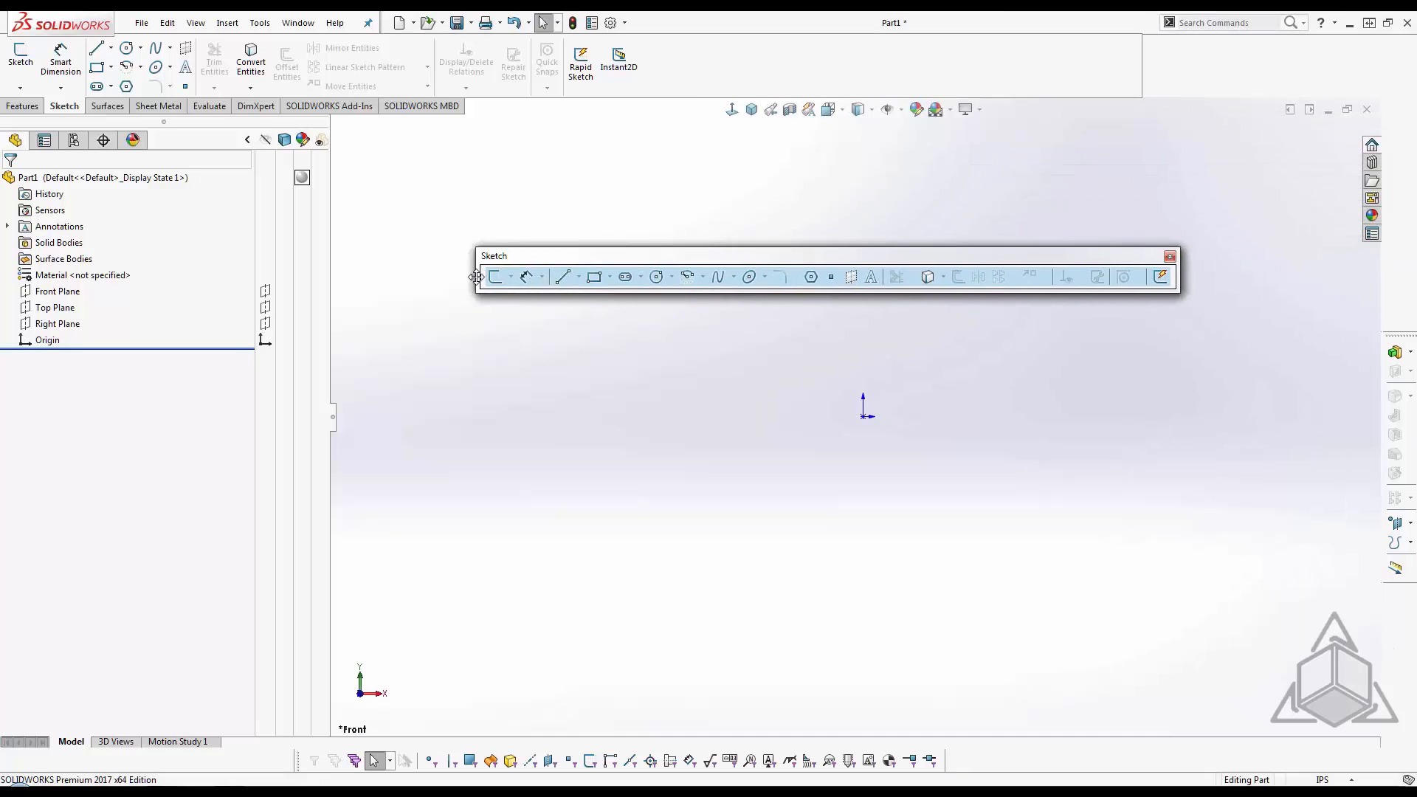
Close the floating Sketch, Features and Selection Filter toolbars to clear the modelling area
click(1171, 255)
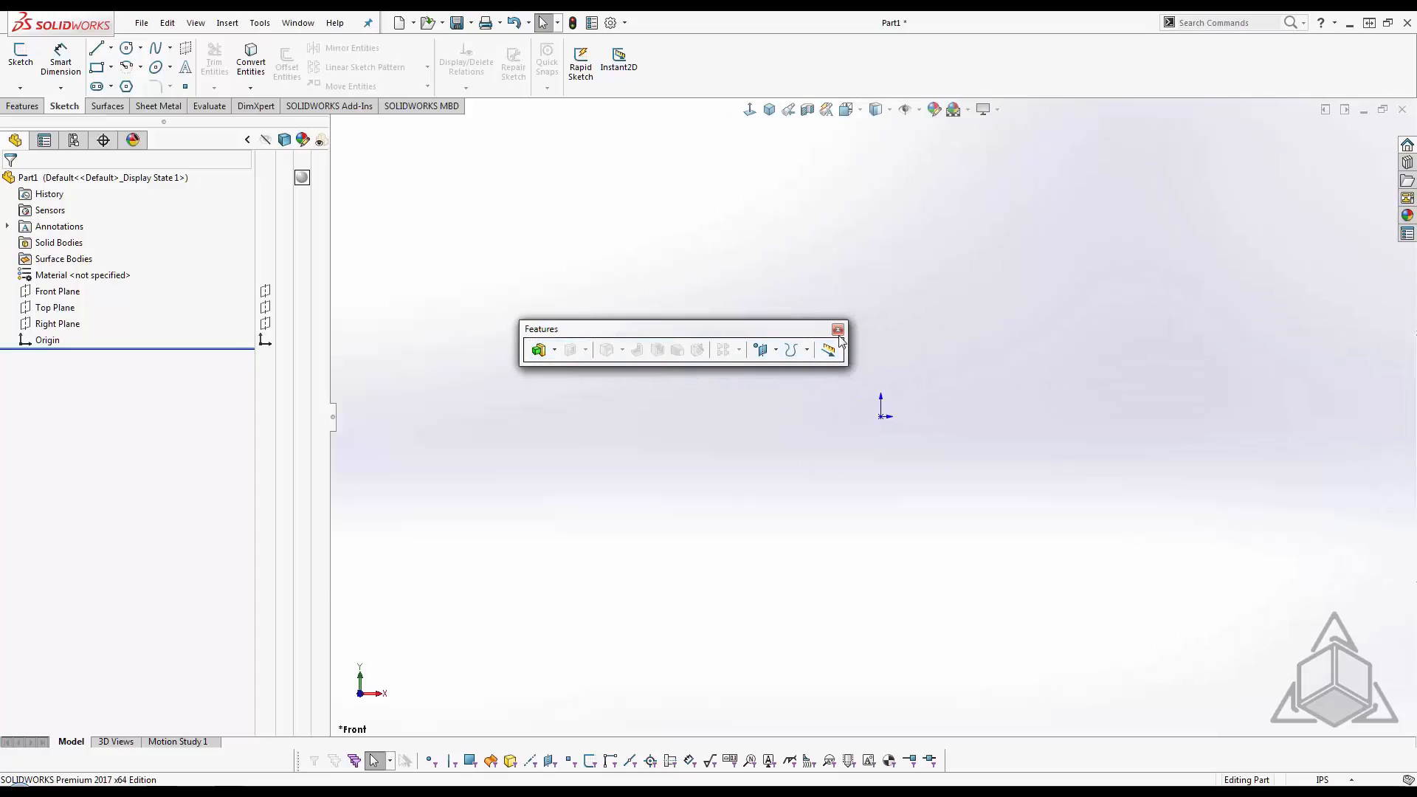
click(835, 329)
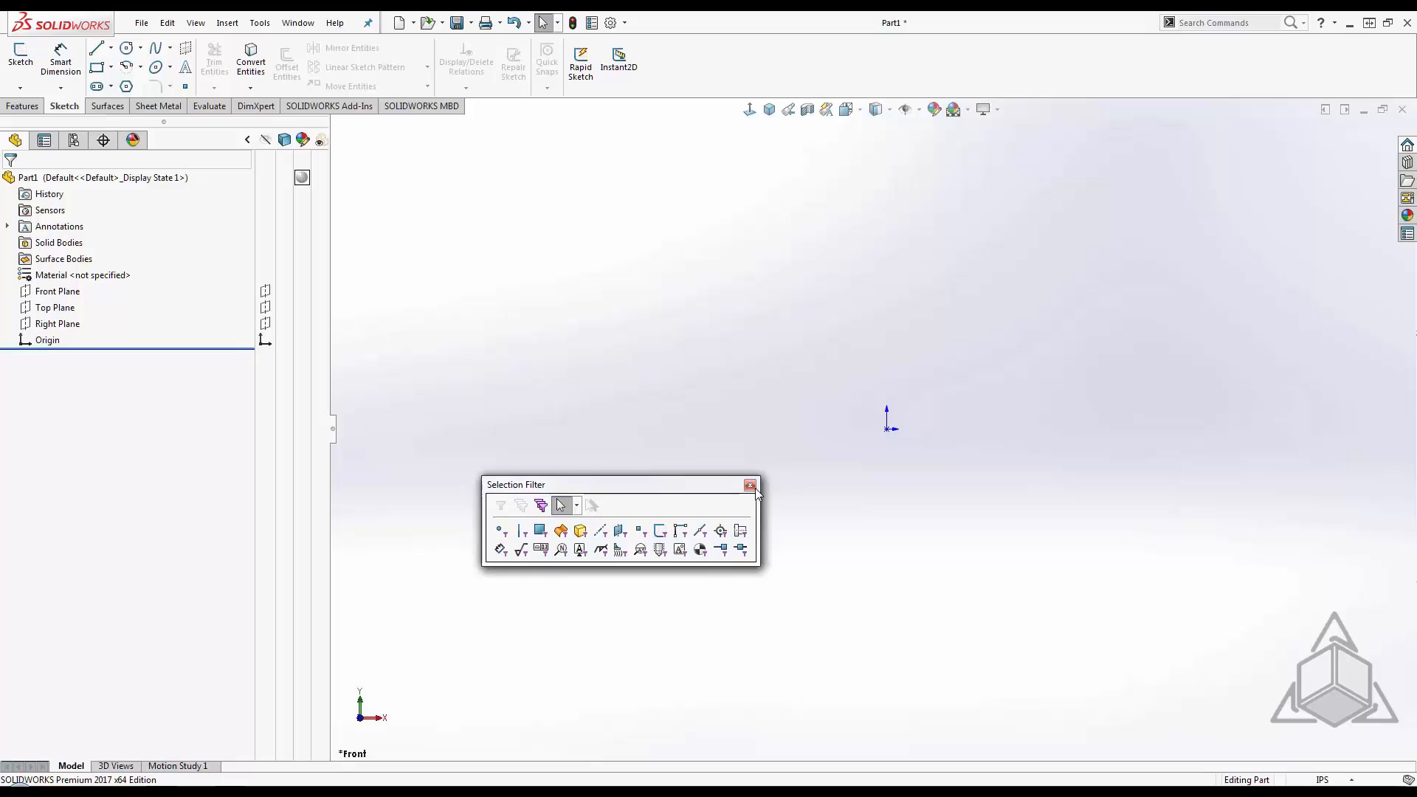
click(750, 486)
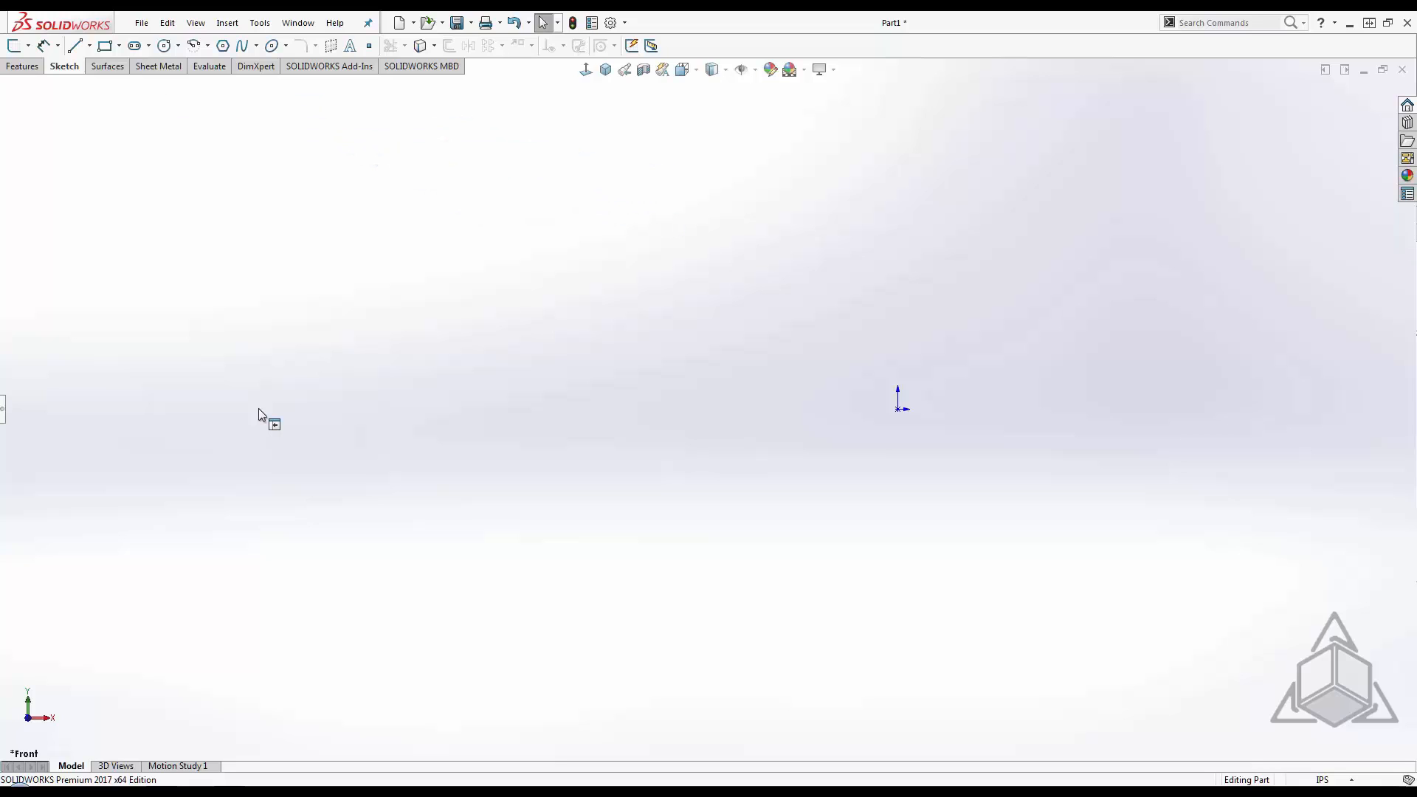
Start a new sketch (Sketch2) on the Front plane via the S shortcut bar
key(s)
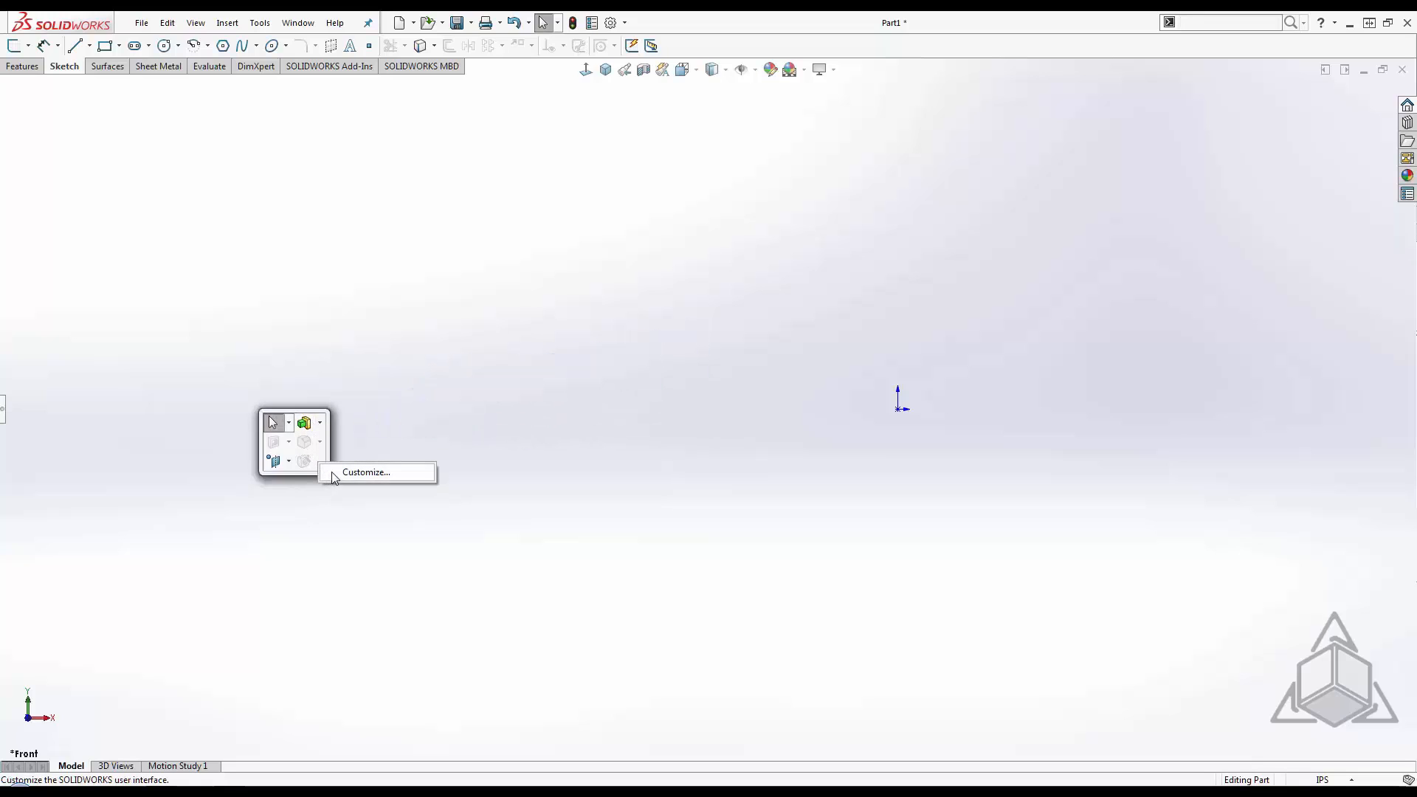
click(413, 404)
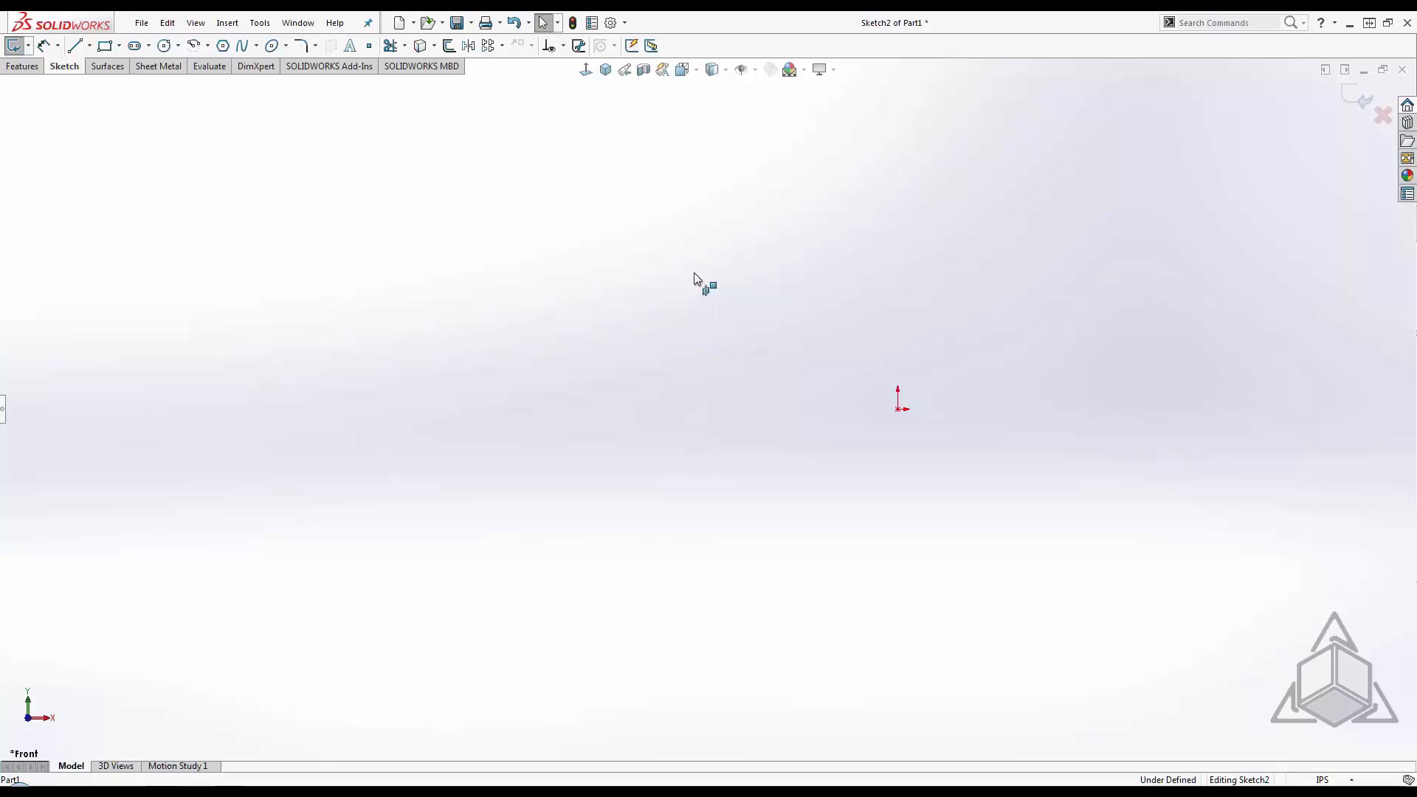
With the Line tool, draw the first angled line from the origin and the long upper plate edge
right_click(694, 279)
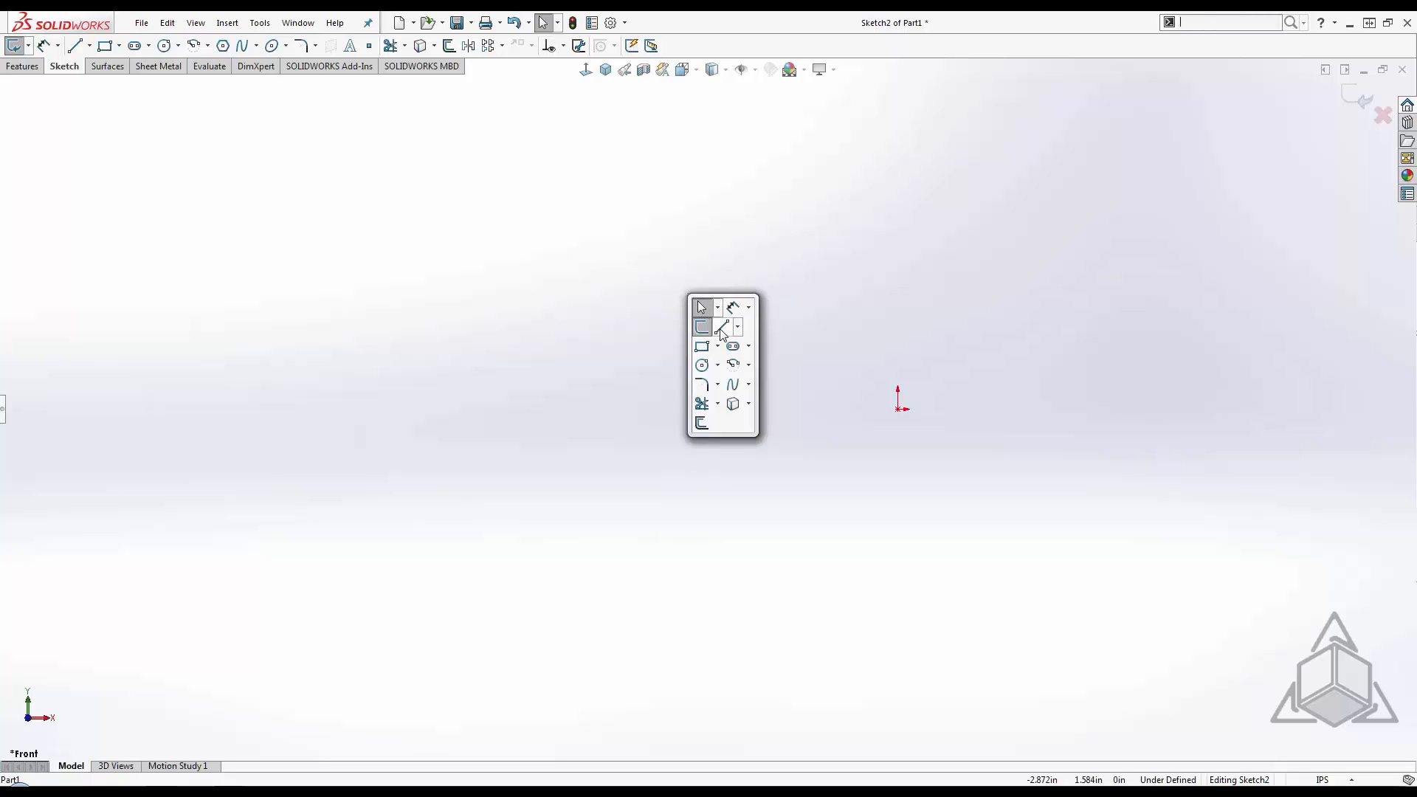
click(703, 326)
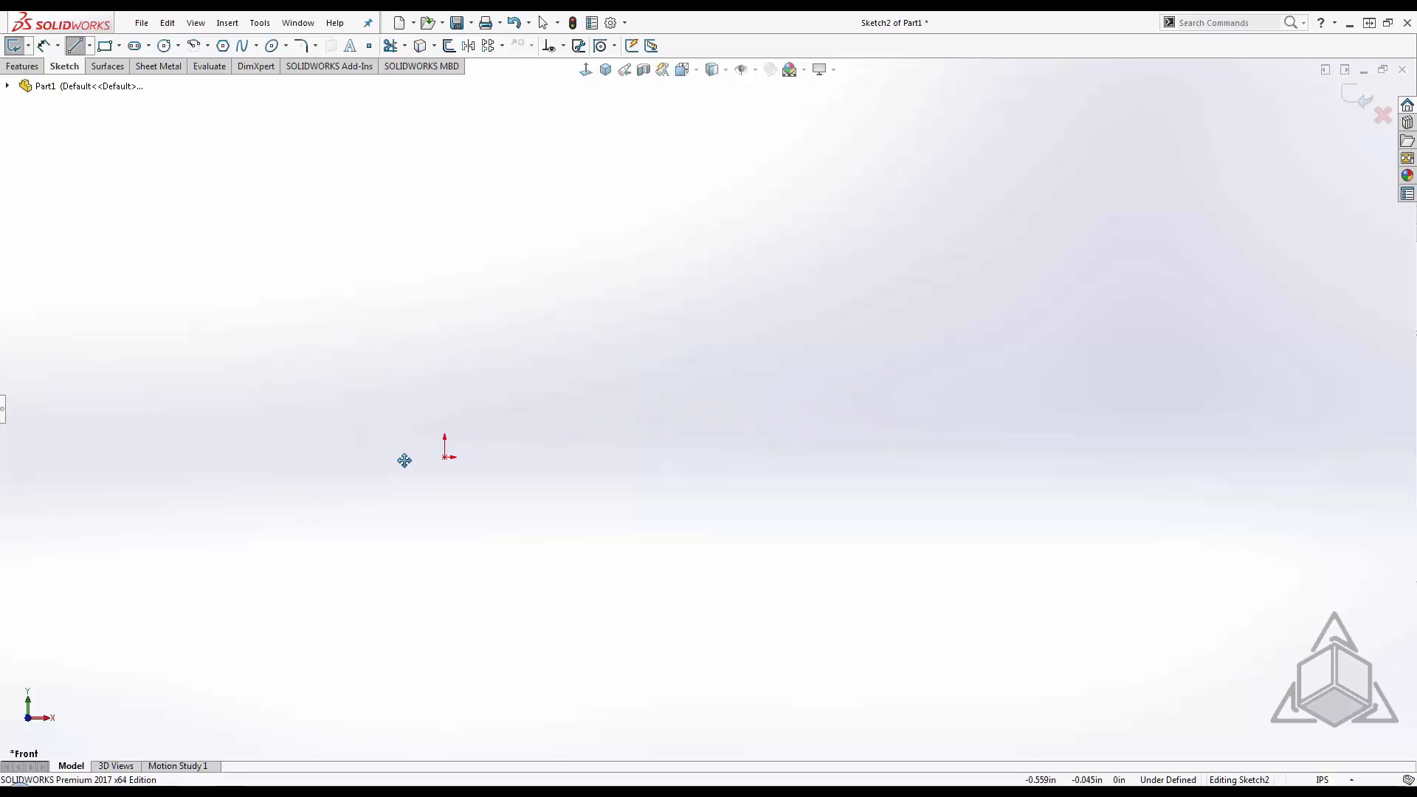
drag(444, 454, 611, 276)
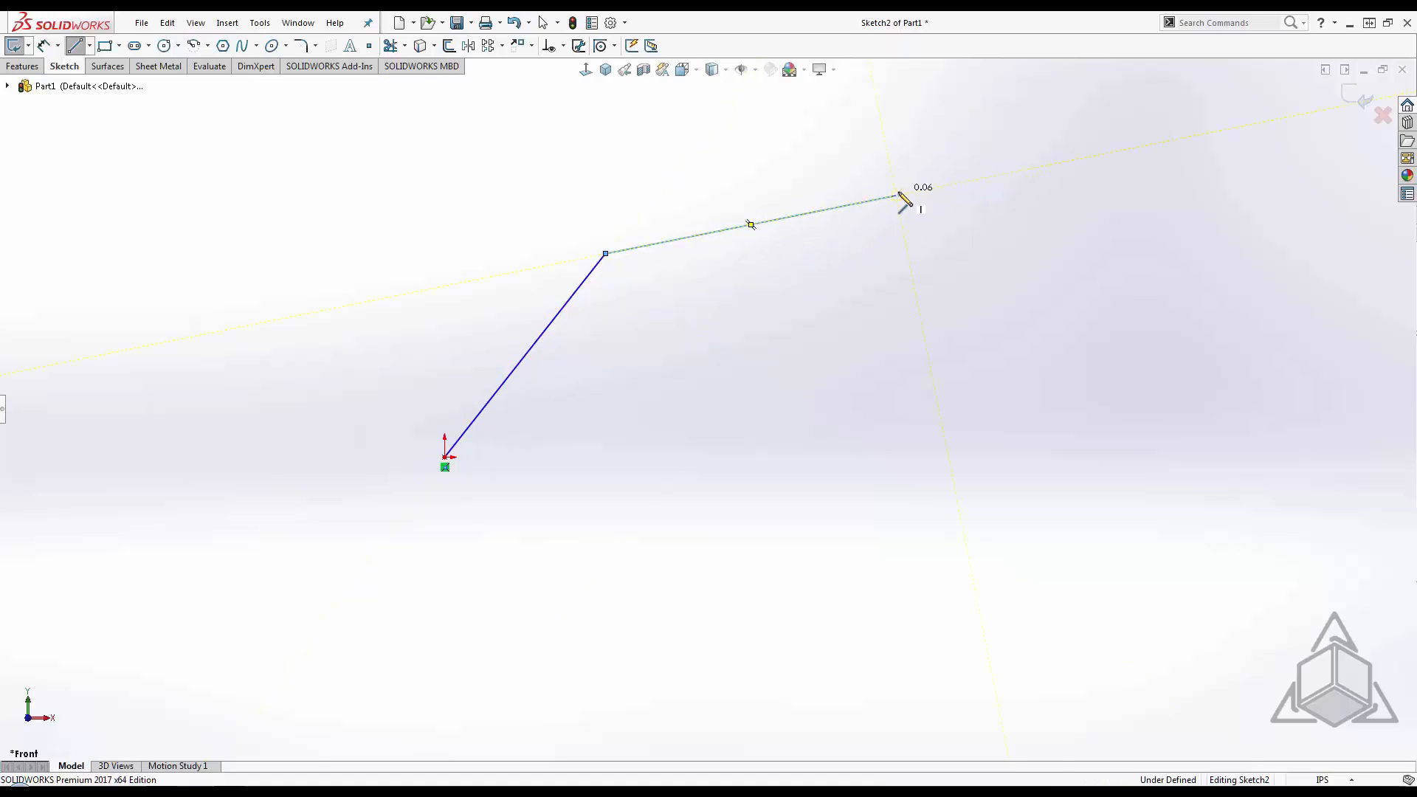
drag(896, 196, 896, 380)
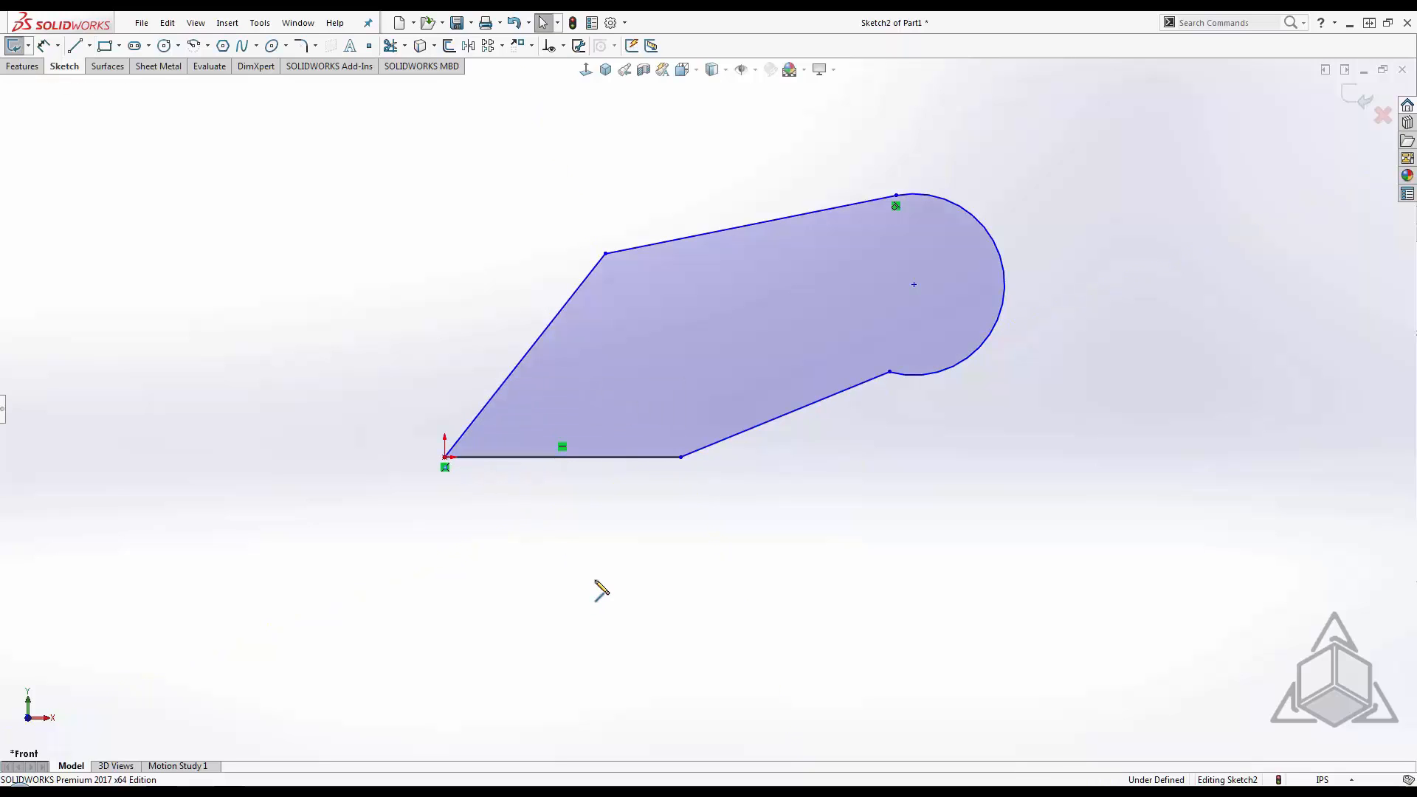
mouse_move(596, 541)
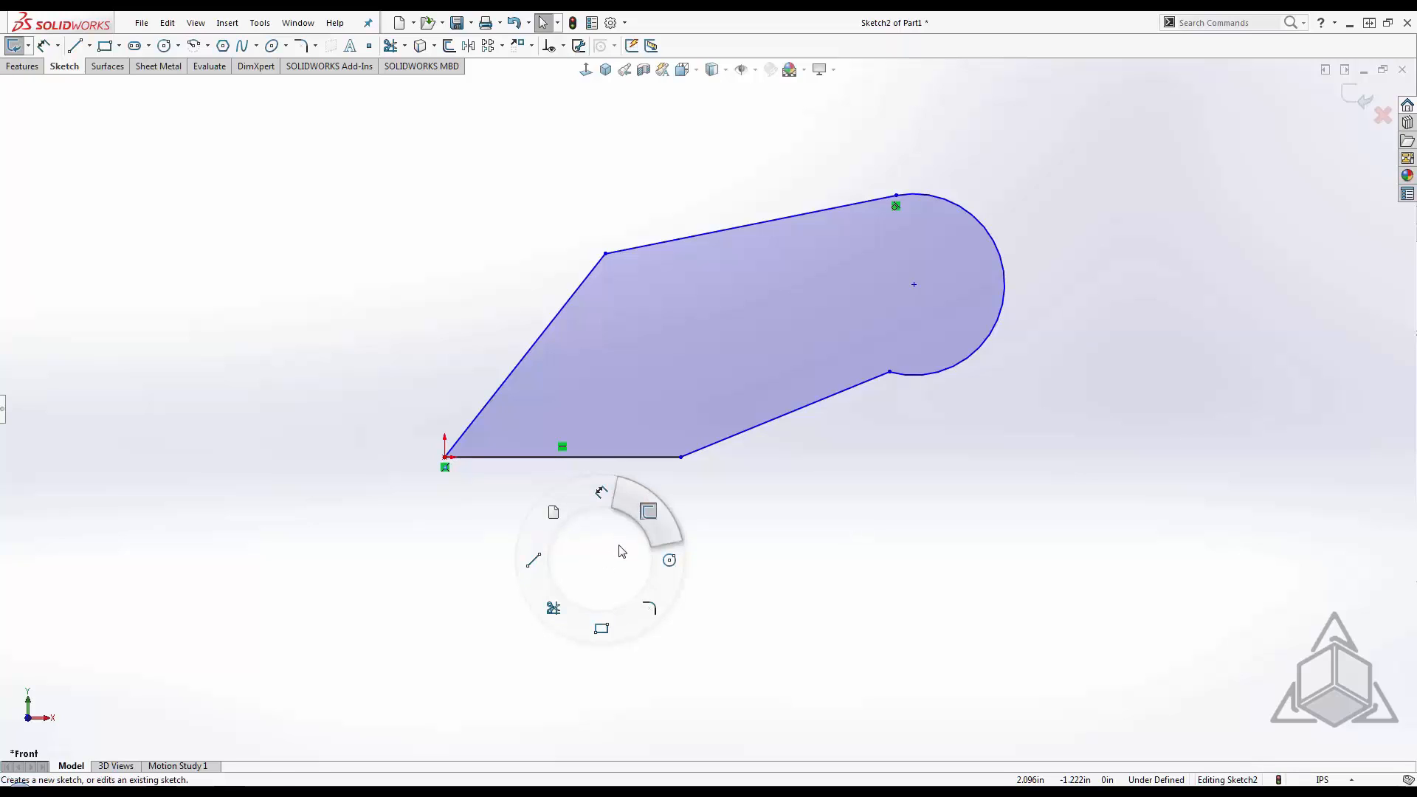
mouse_move(558, 588)
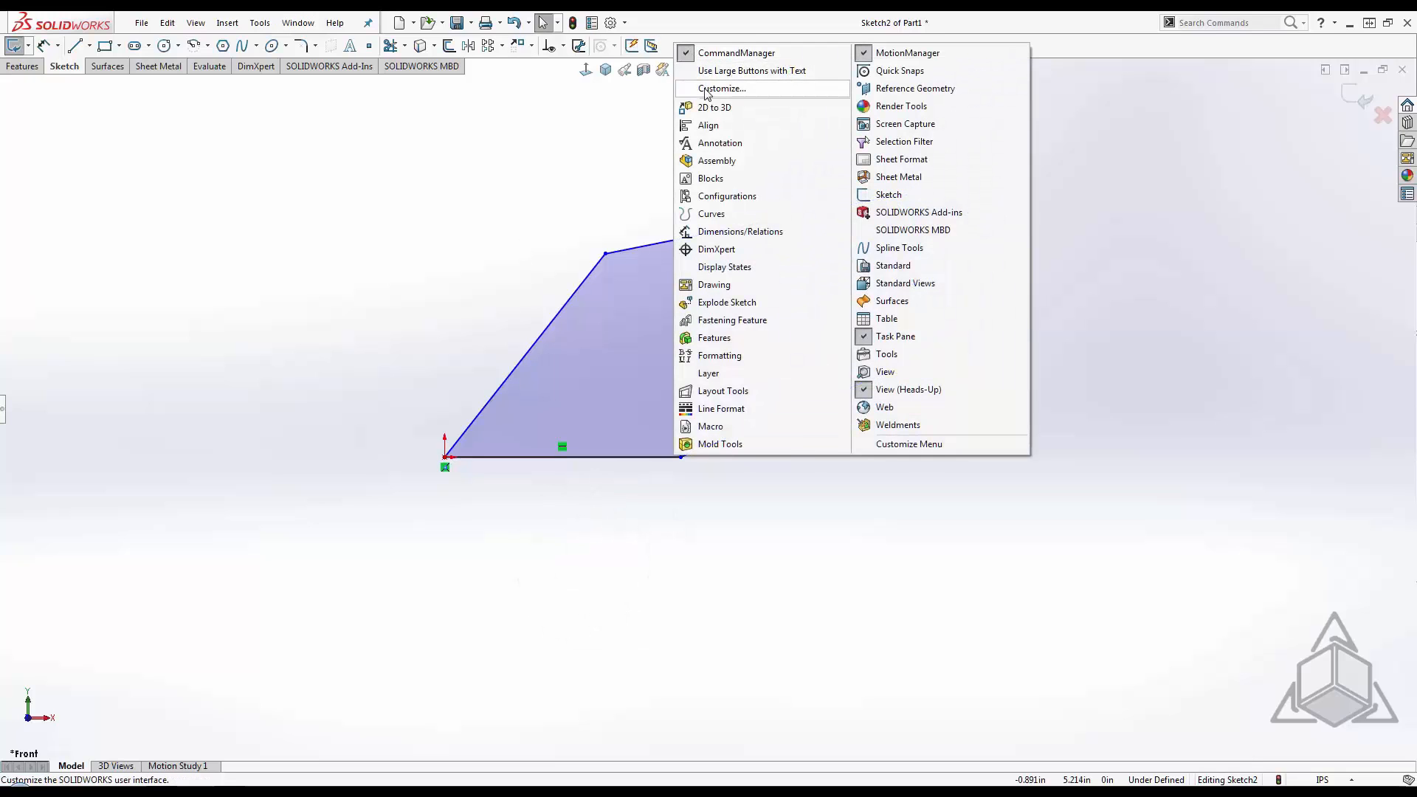
click(721, 87)
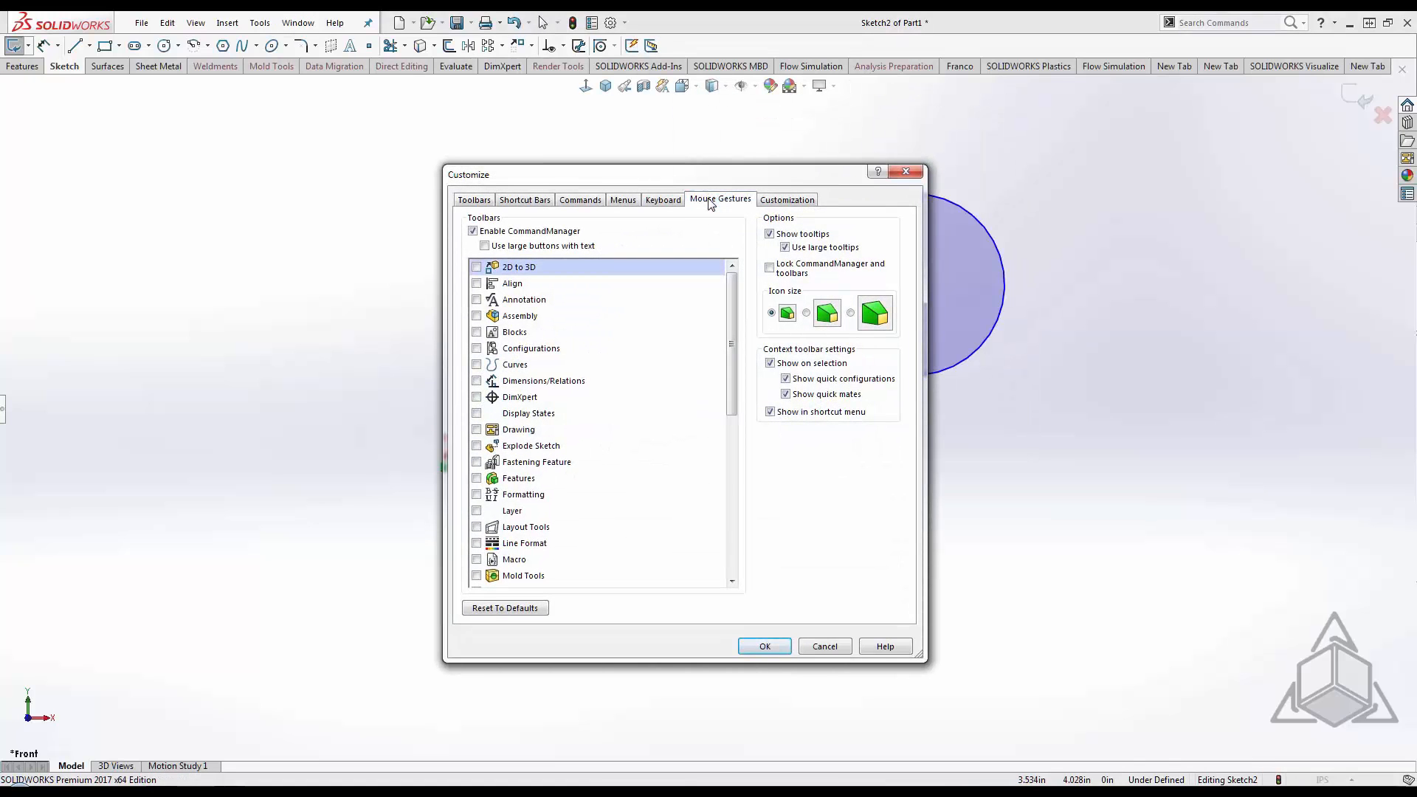
click(719, 199)
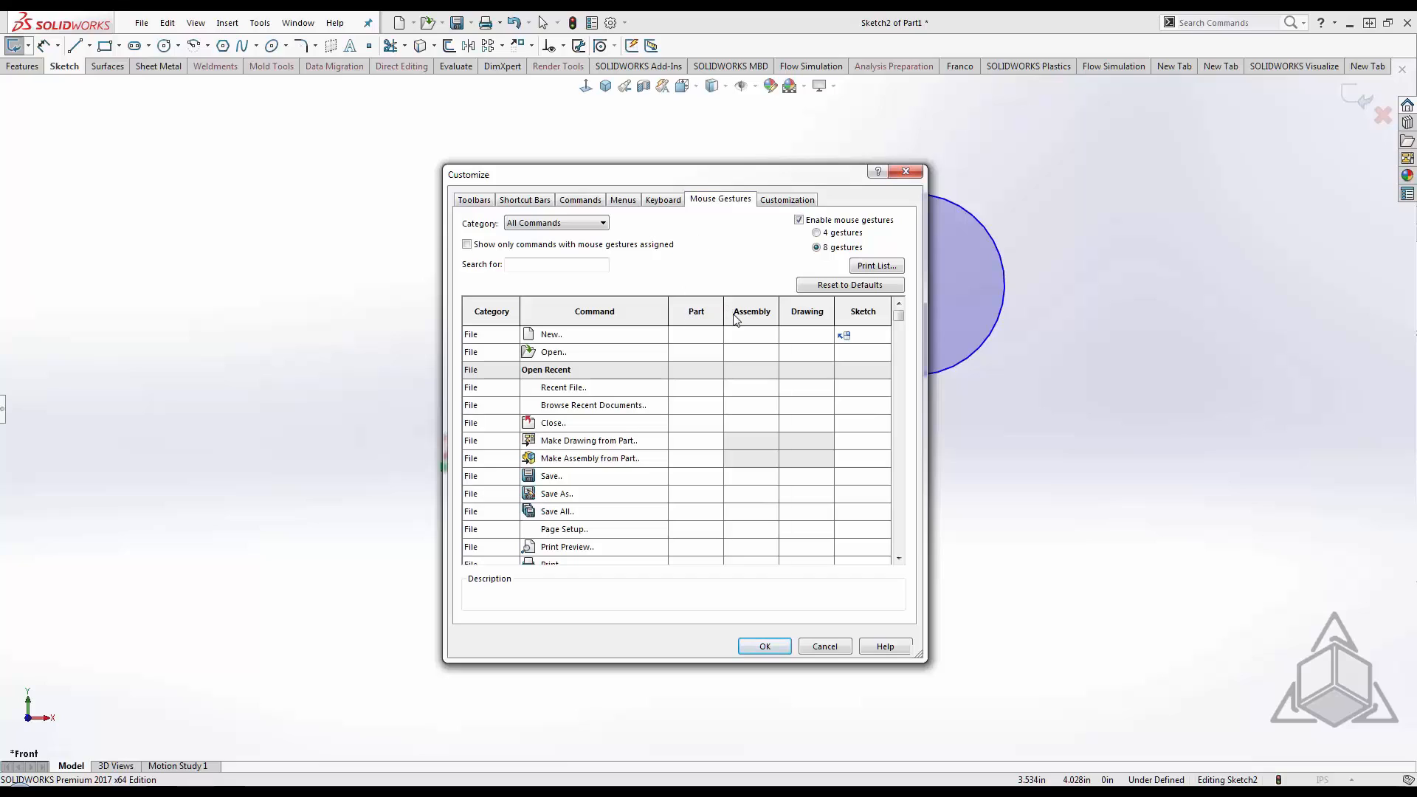
mouse_move(868, 318)
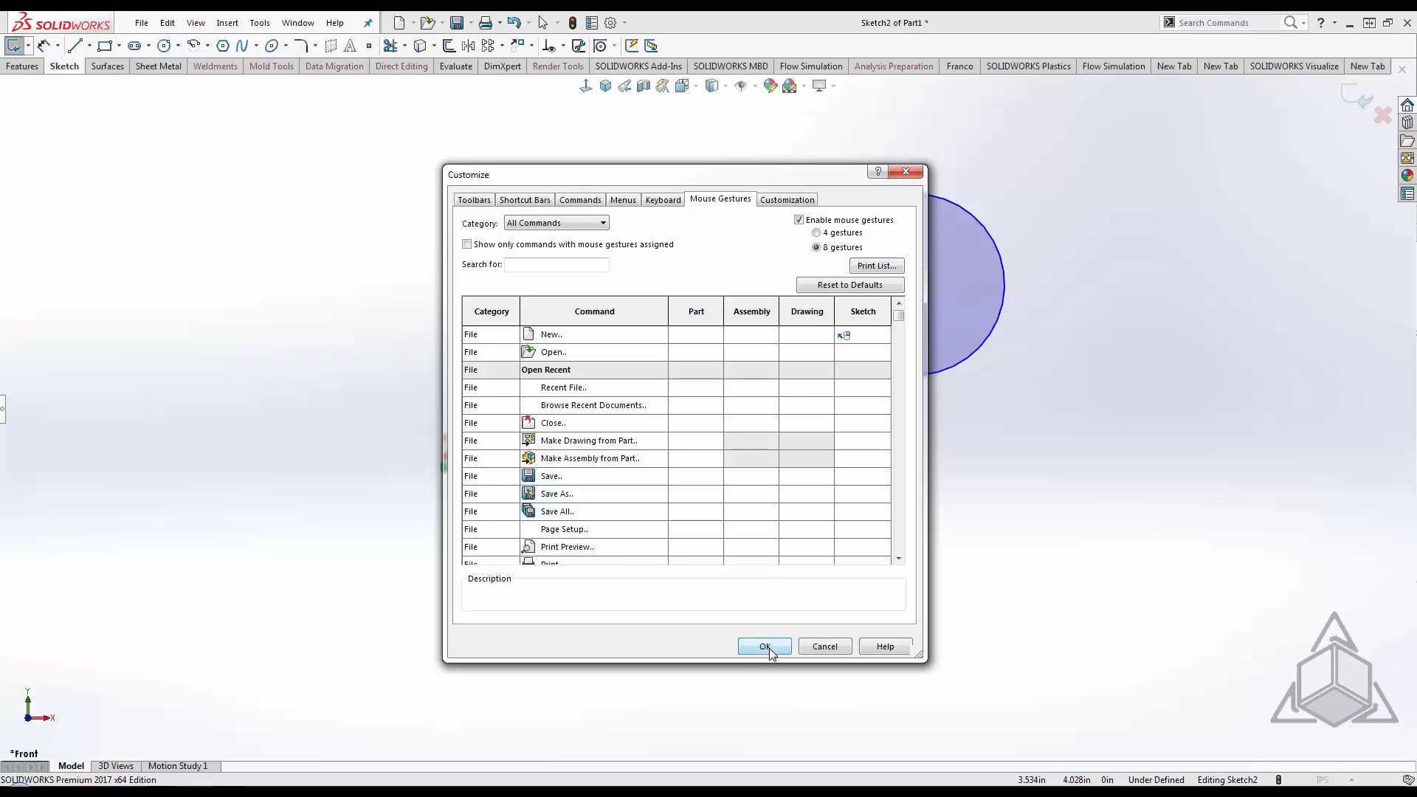
click(763, 646)
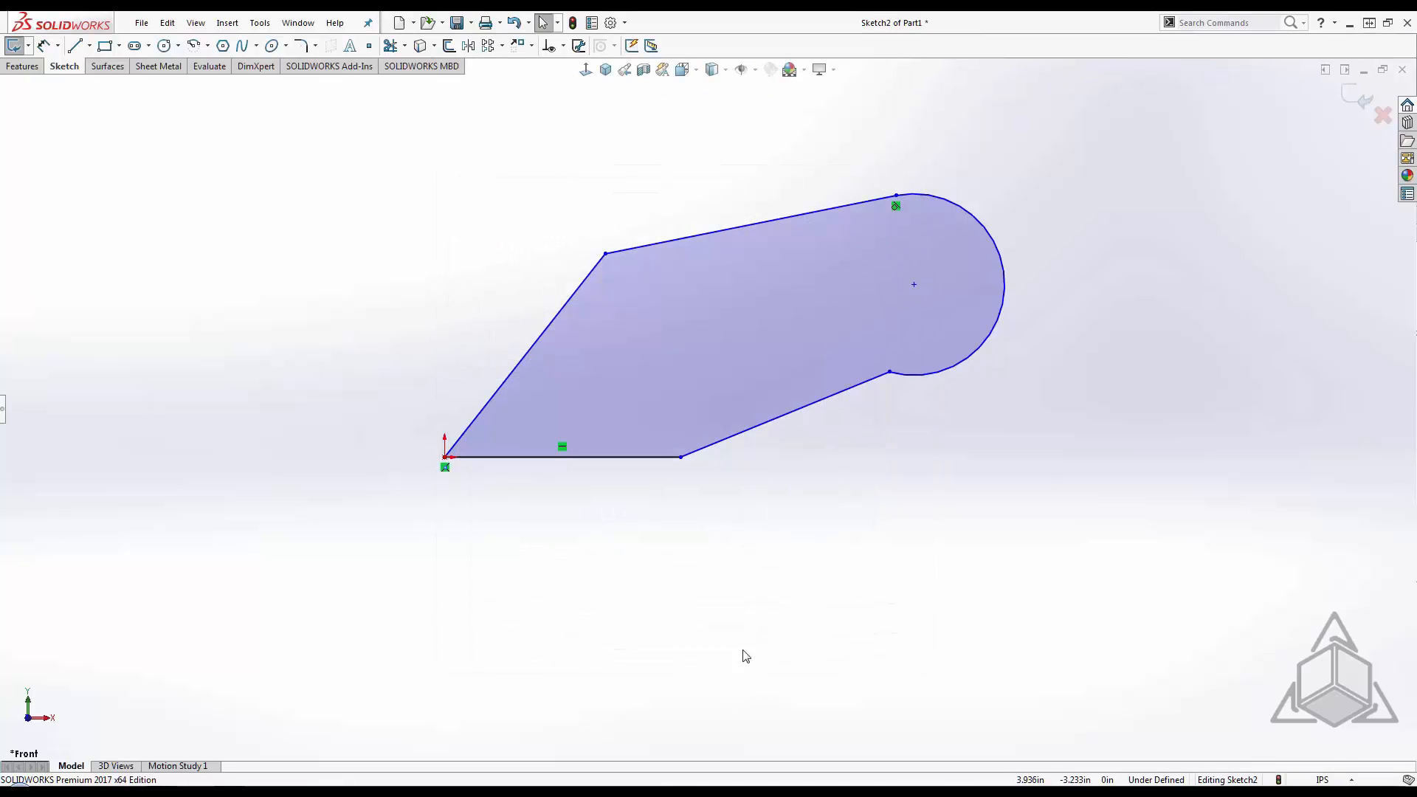
Run Fully Define Sketch, calculate the missing baseline dimensions from the origin and accept them
right_click(744, 655)
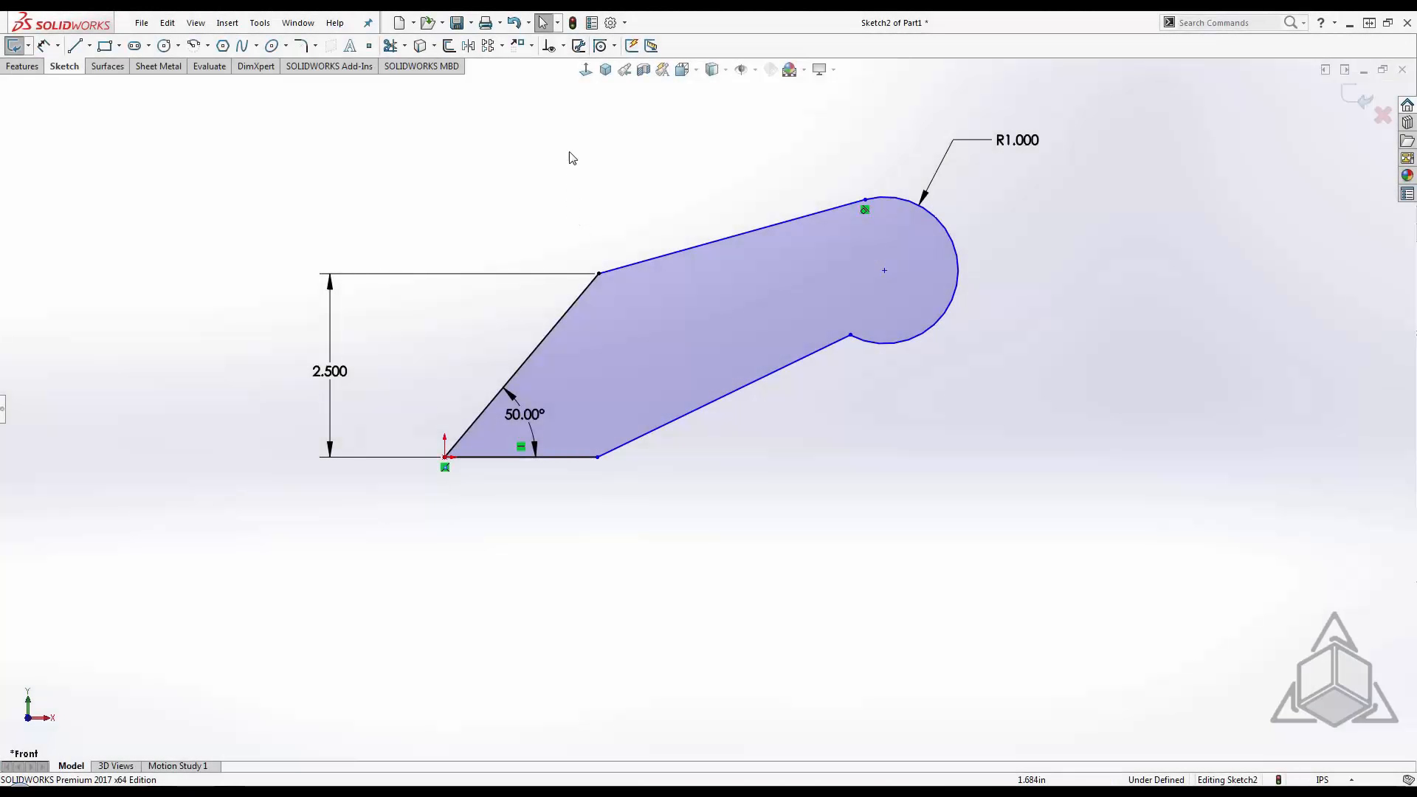
click(546, 46)
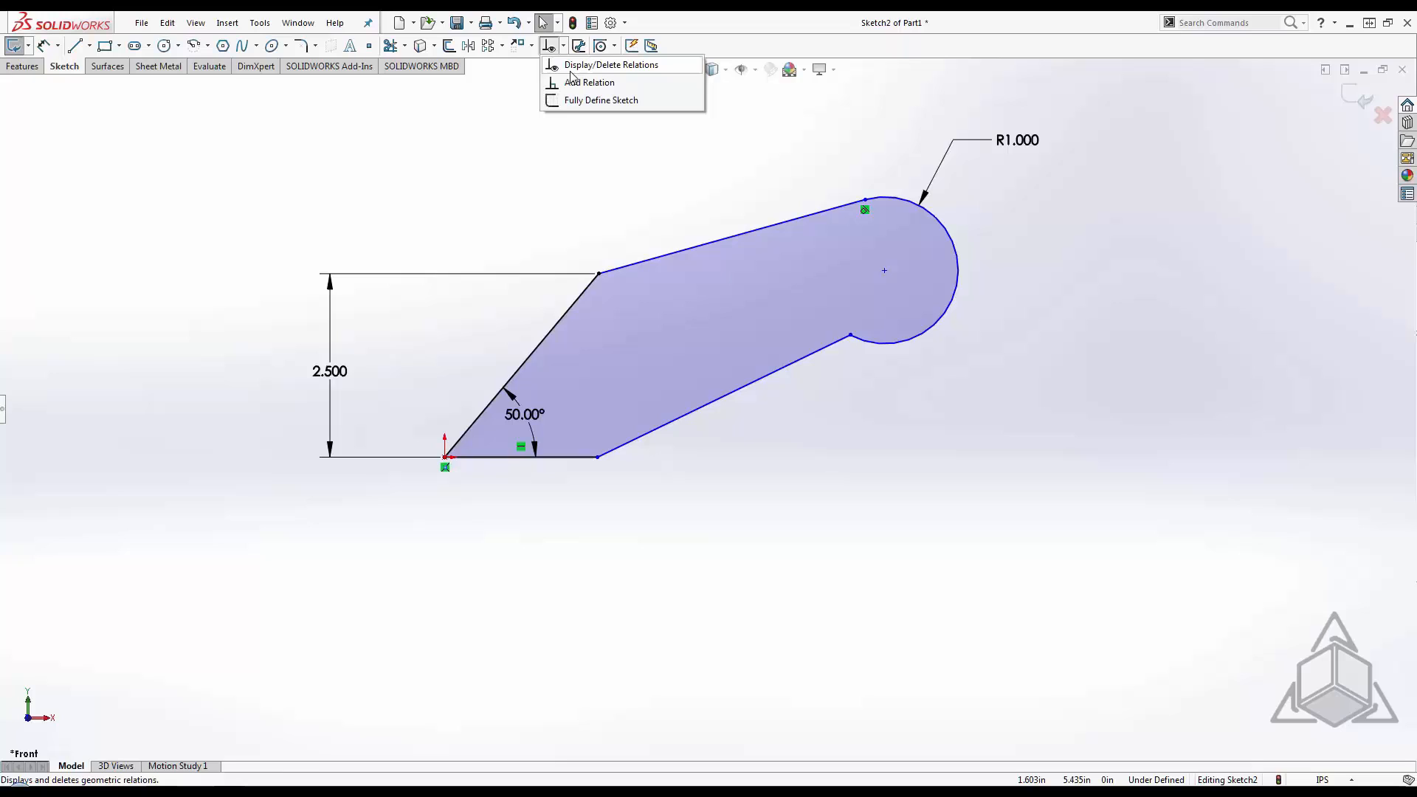
mouse_move(601, 99)
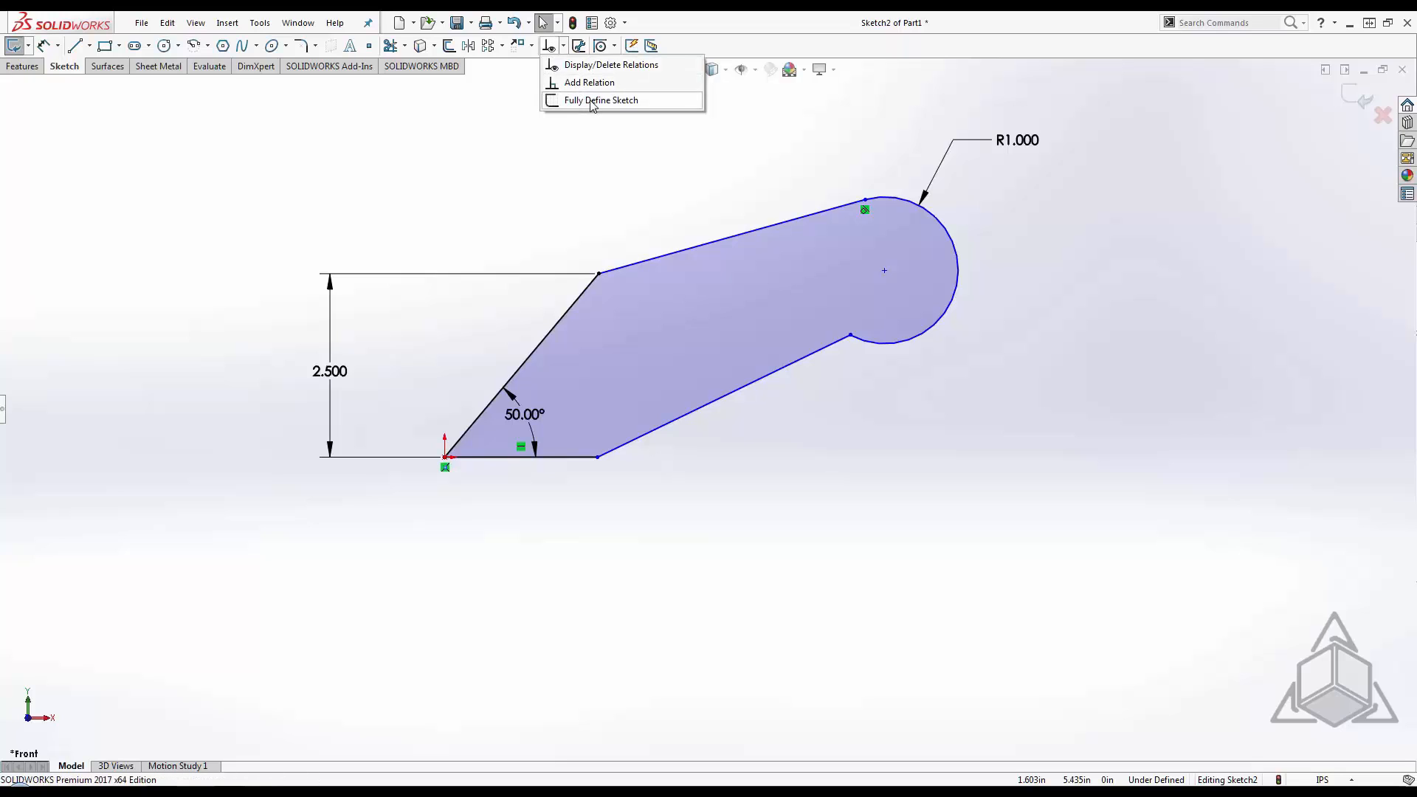
click(600, 99)
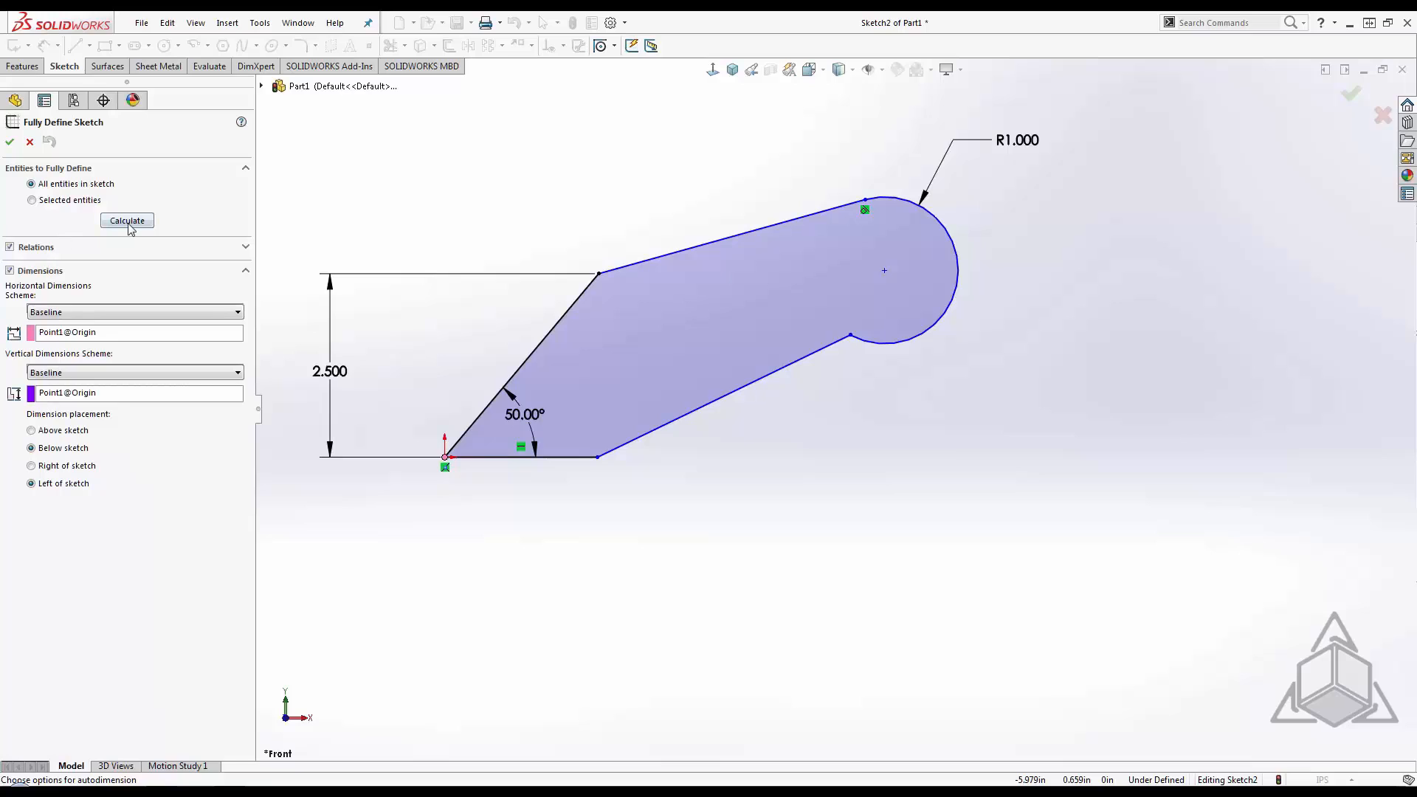
click(127, 220)
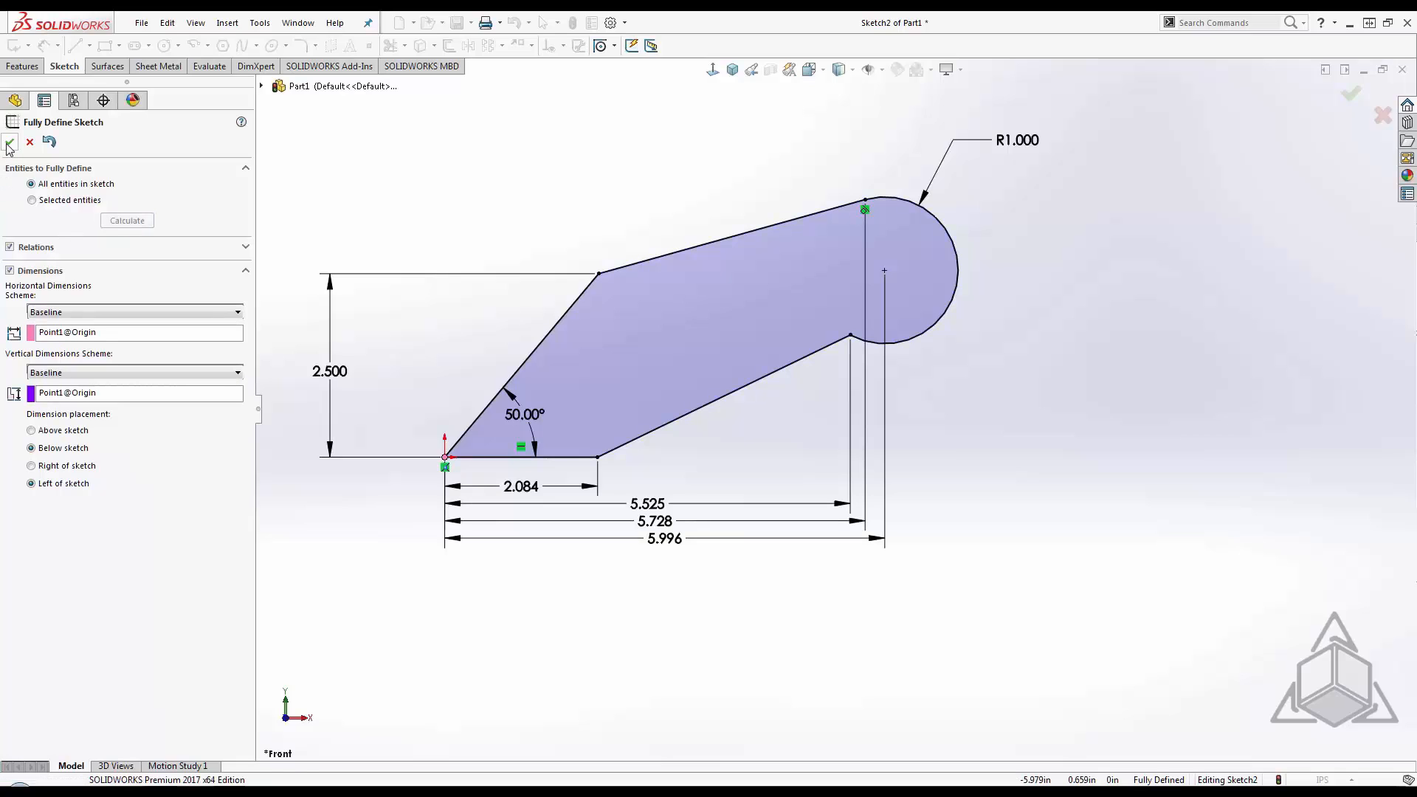
click(10, 143)
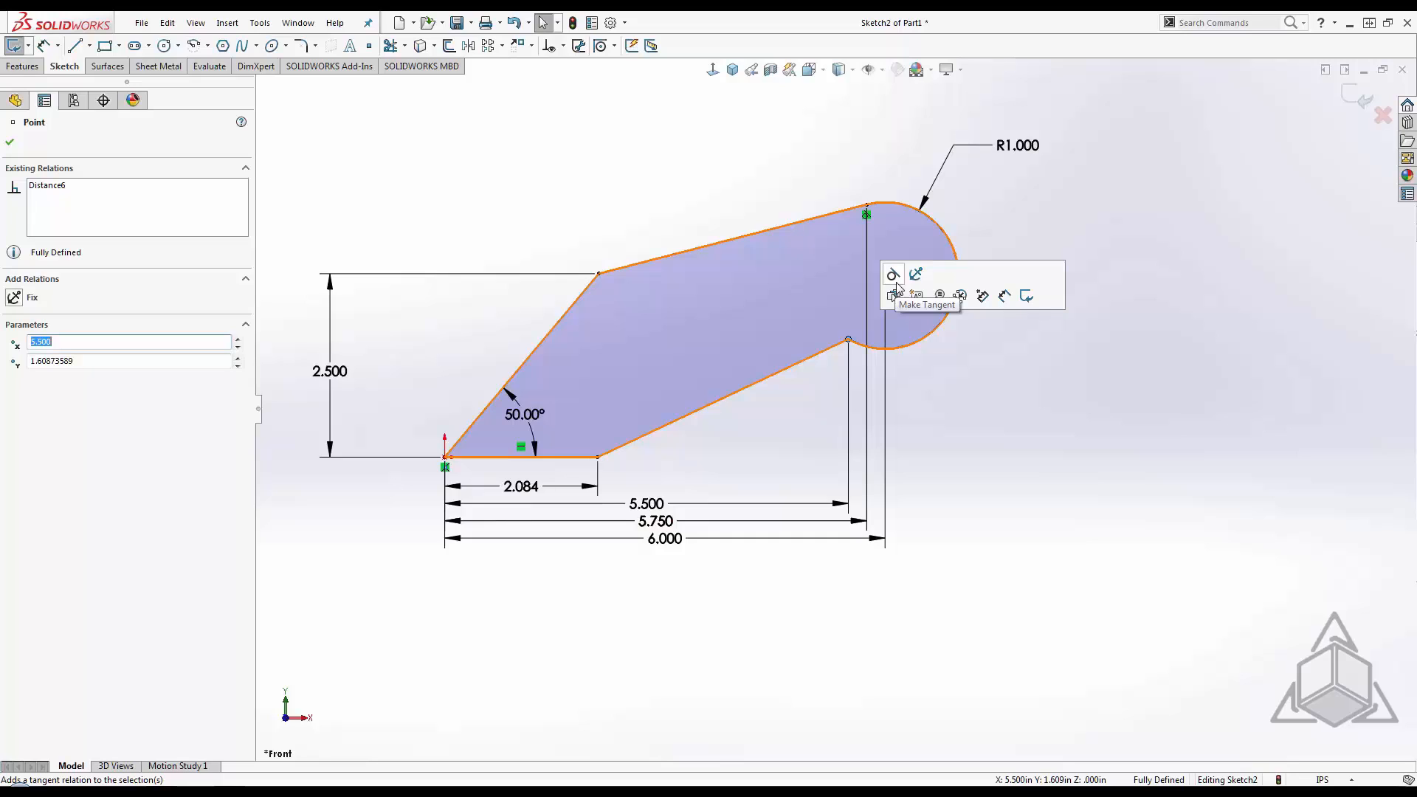
Make the lower line tangent to the rounded end and bring up the over-defined sketch repair tool
click(891, 274)
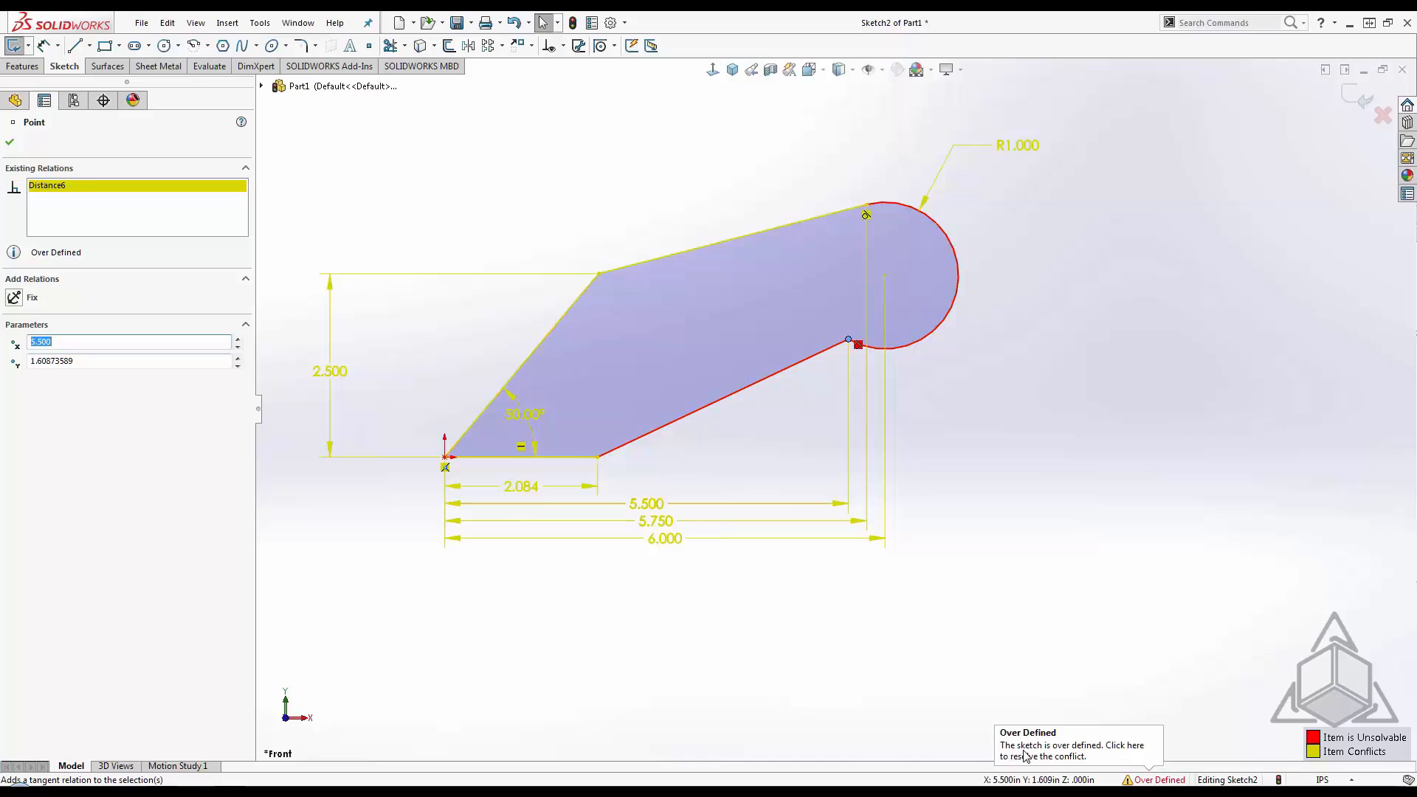
click(1160, 779)
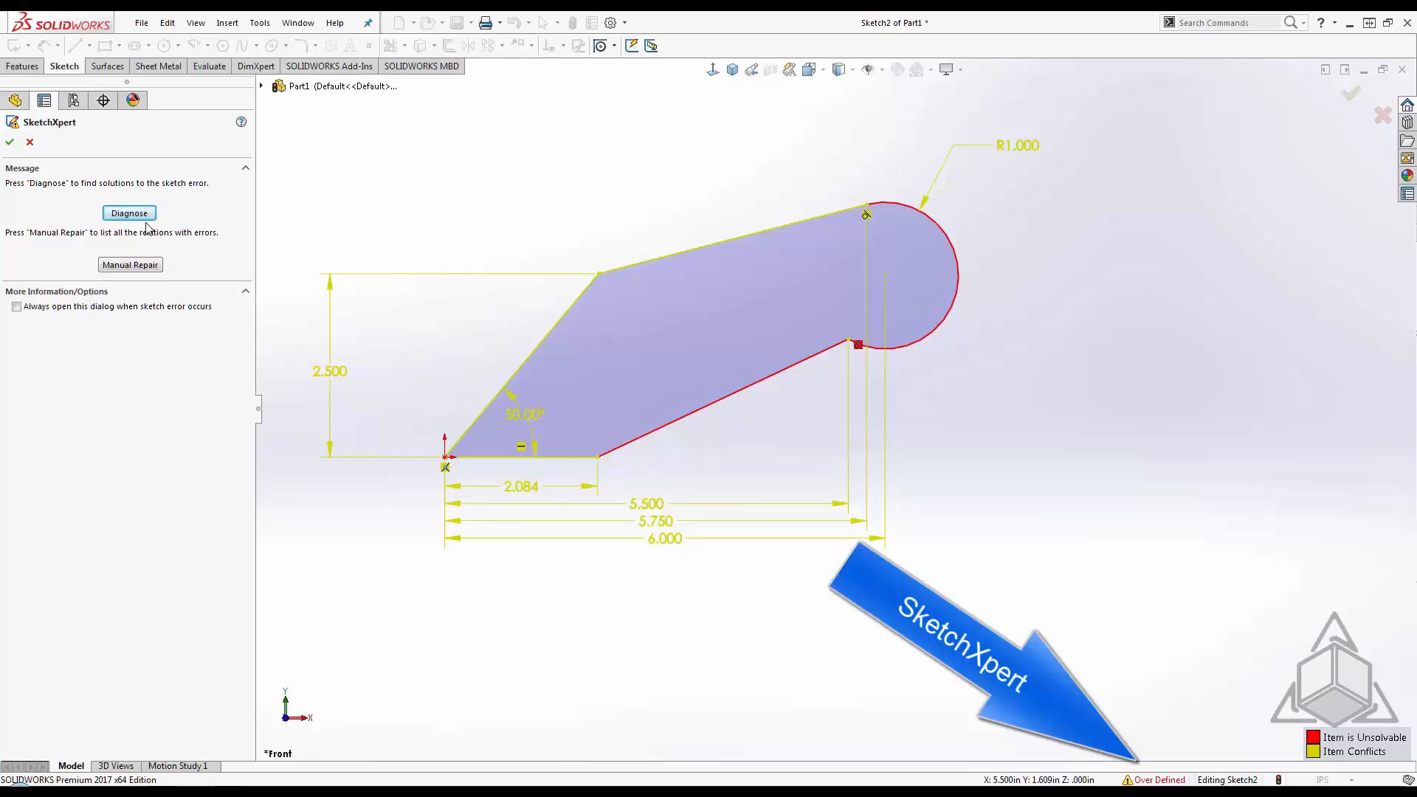
Diagnose in SketchXpert, step through solutions and accept the one deleting the 5.500 (Distance6) dimension
click(130, 213)
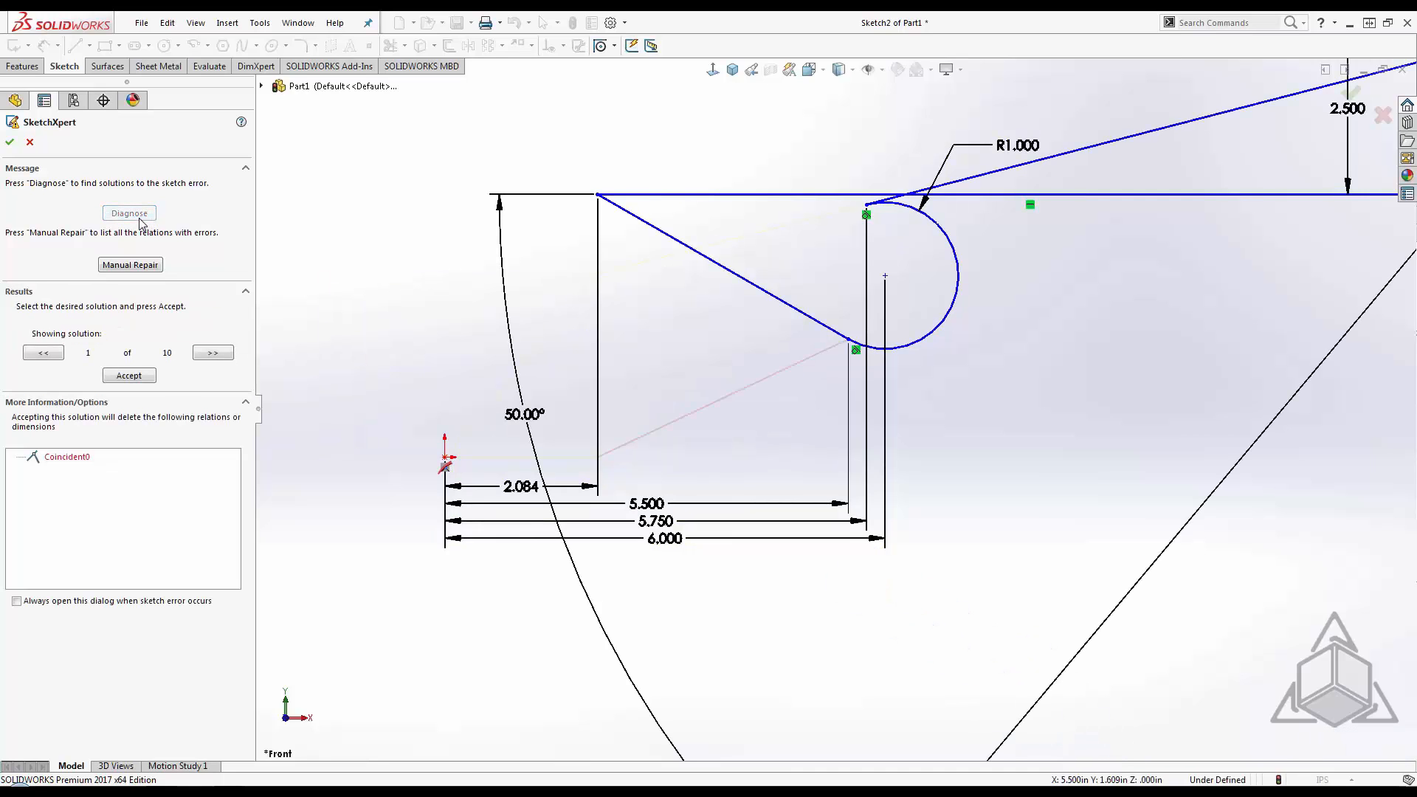
click(212, 353)
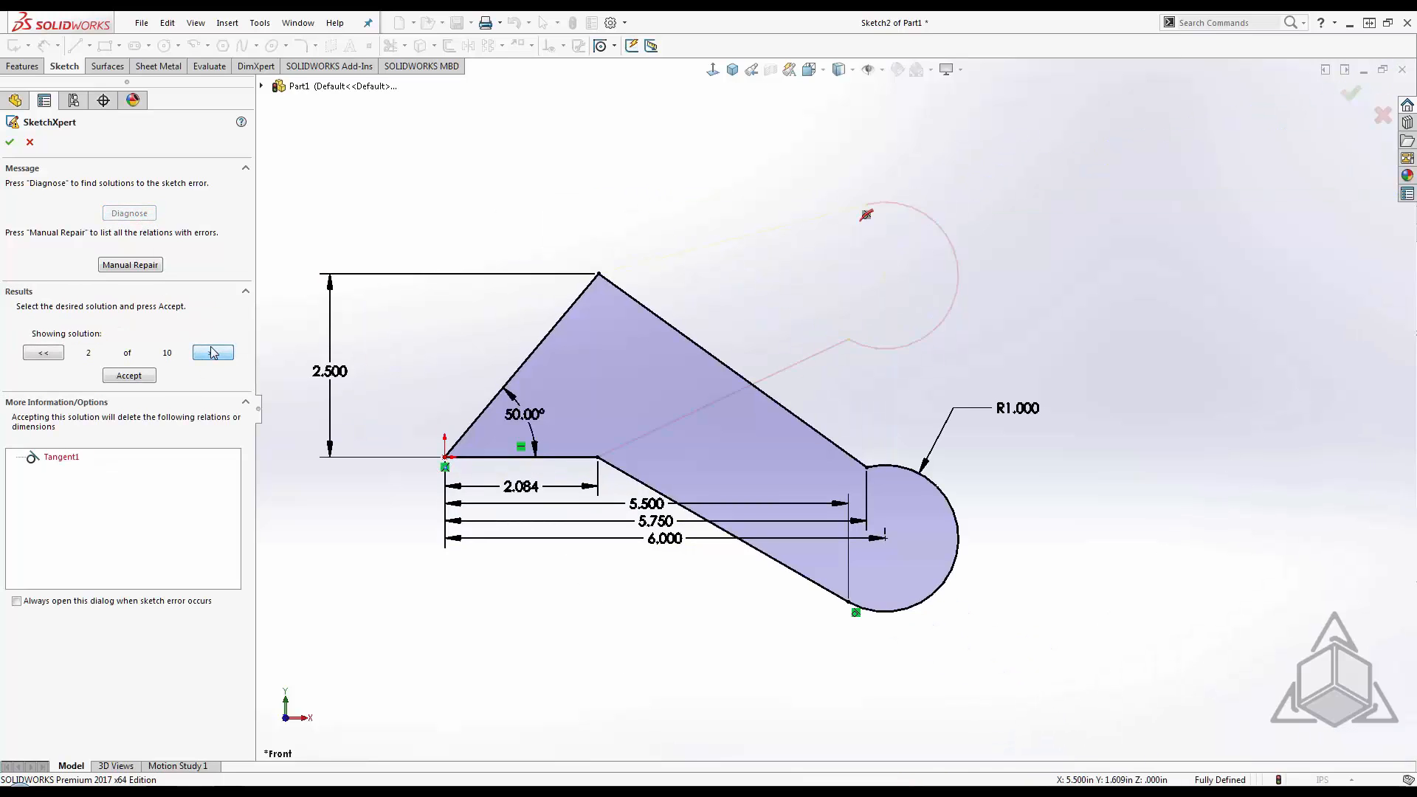
click(212, 353)
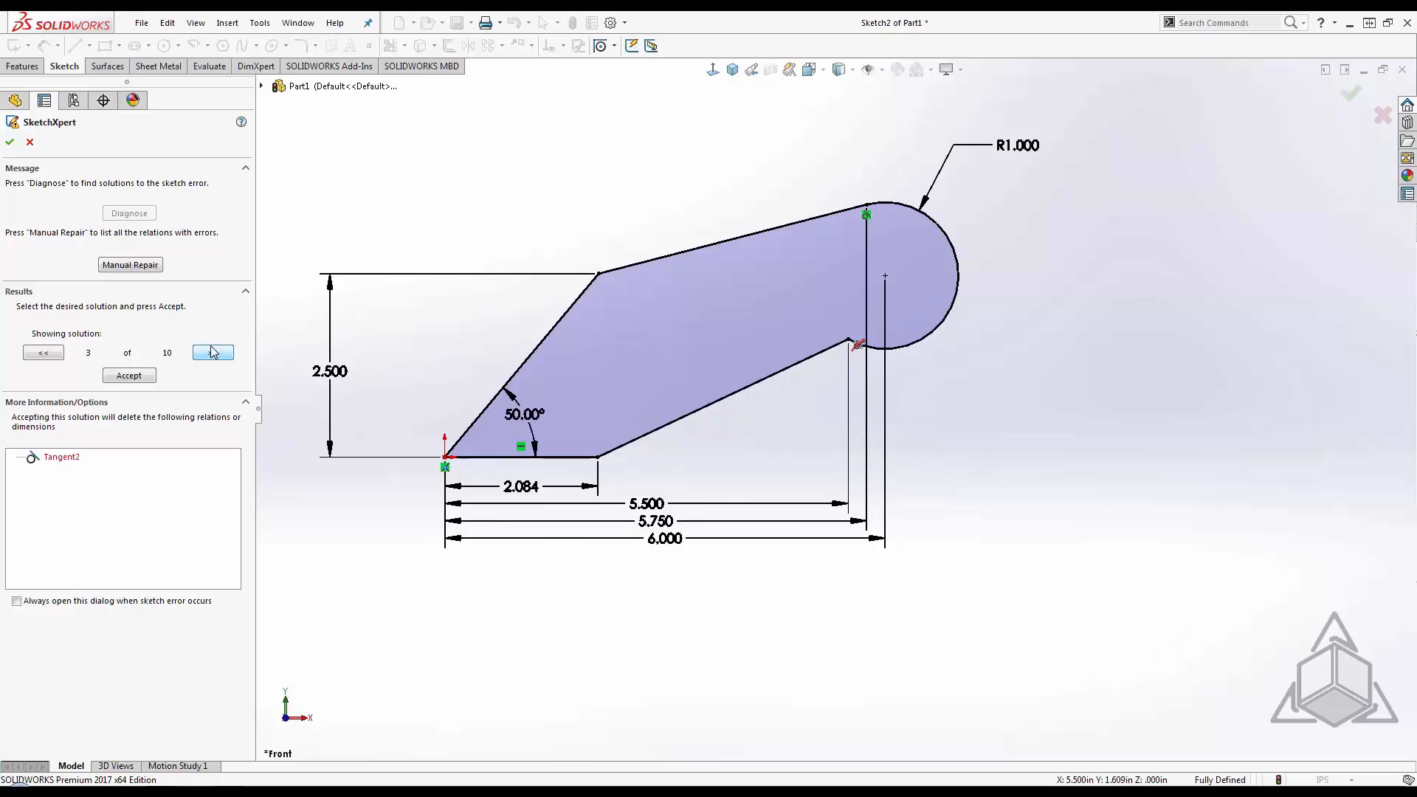
click(212, 352)
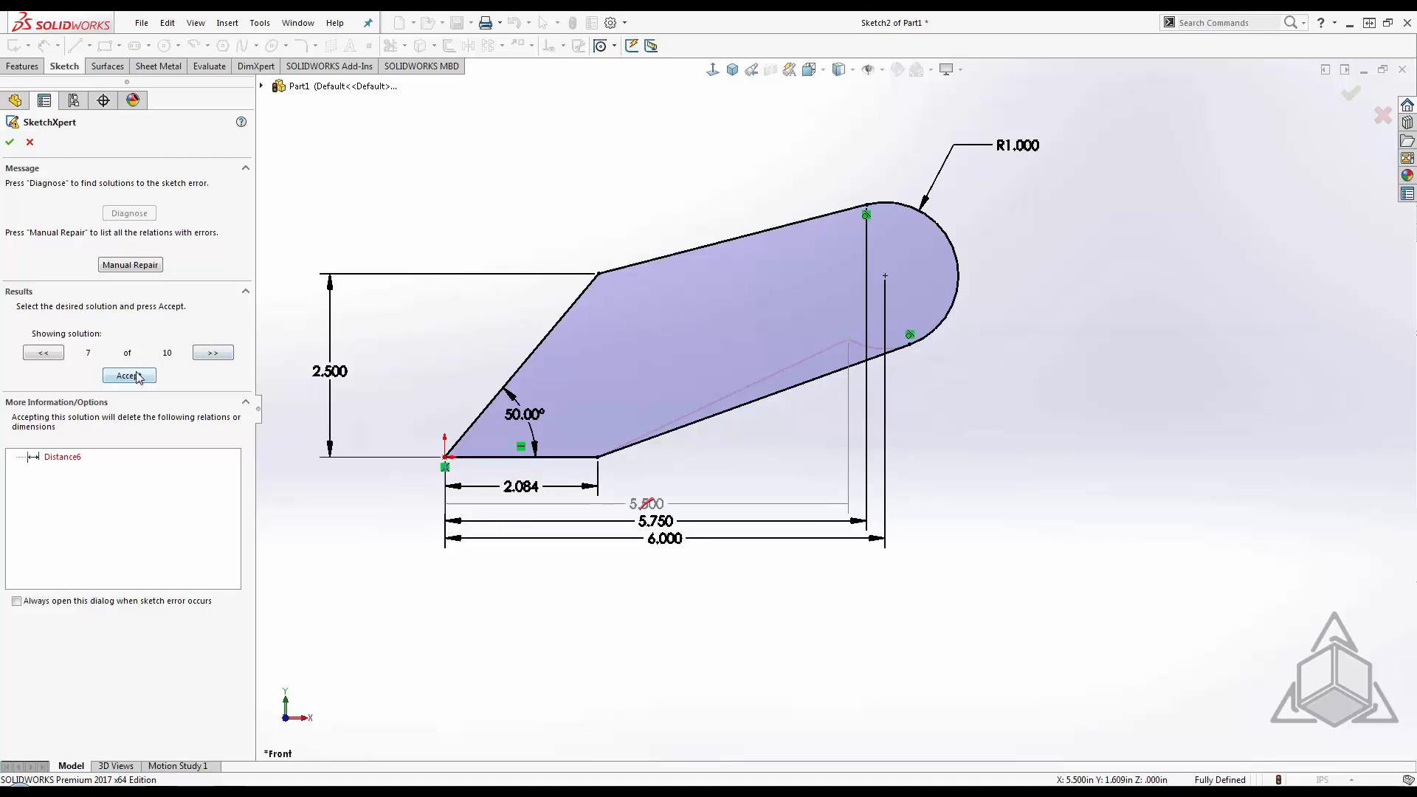
click(130, 376)
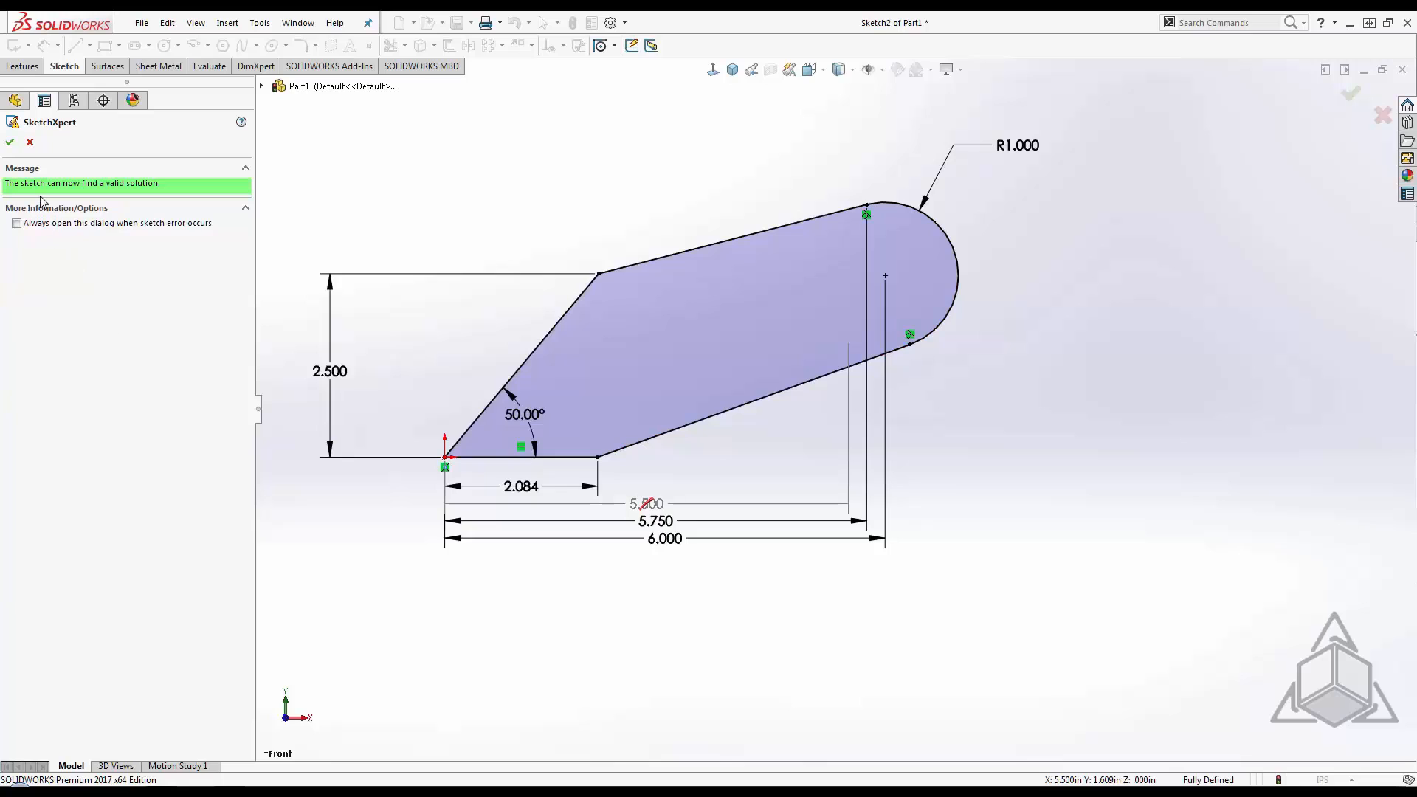
click(11, 142)
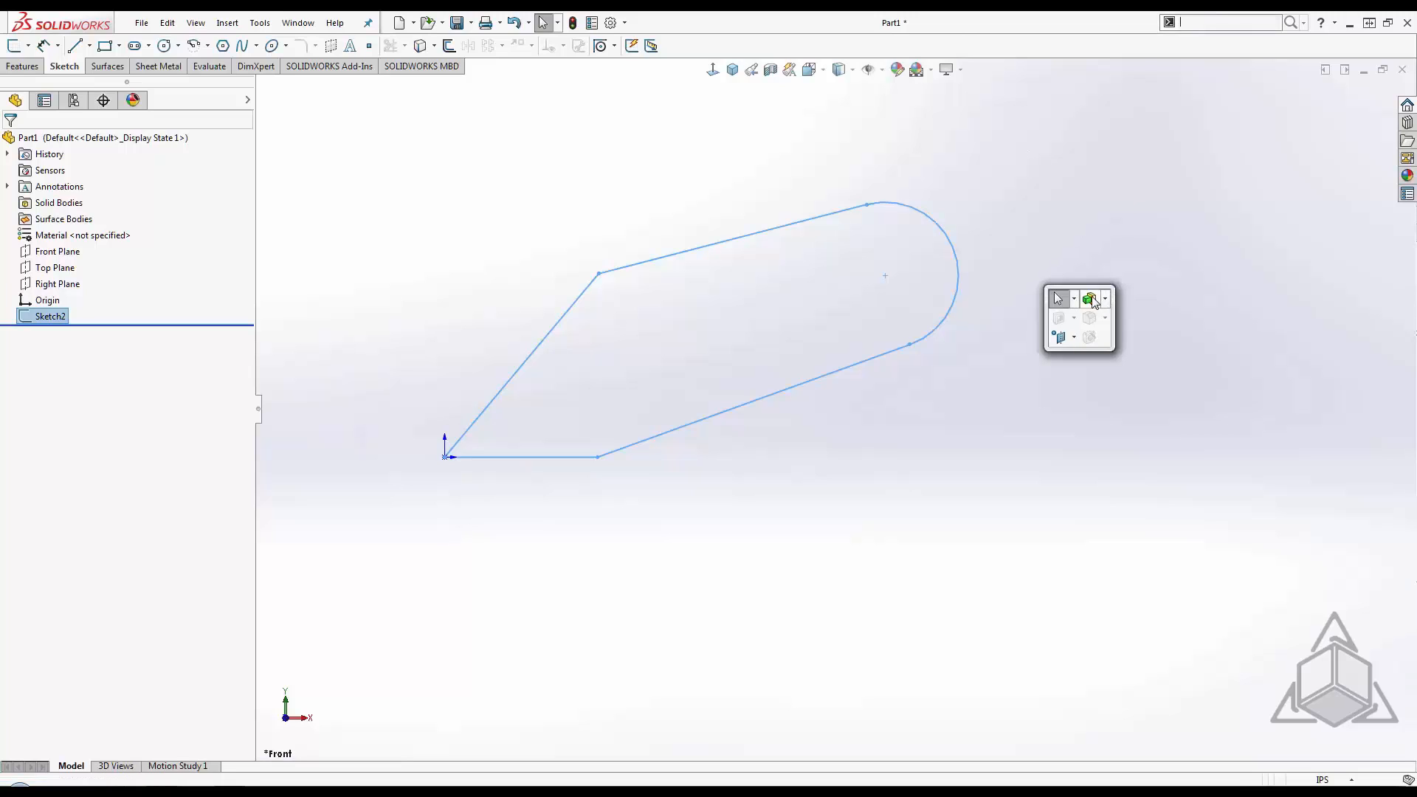
Extrude Sketch2 as Boss-Extrude1 with the default Blind depth into a thin solid plate
click(1091, 299)
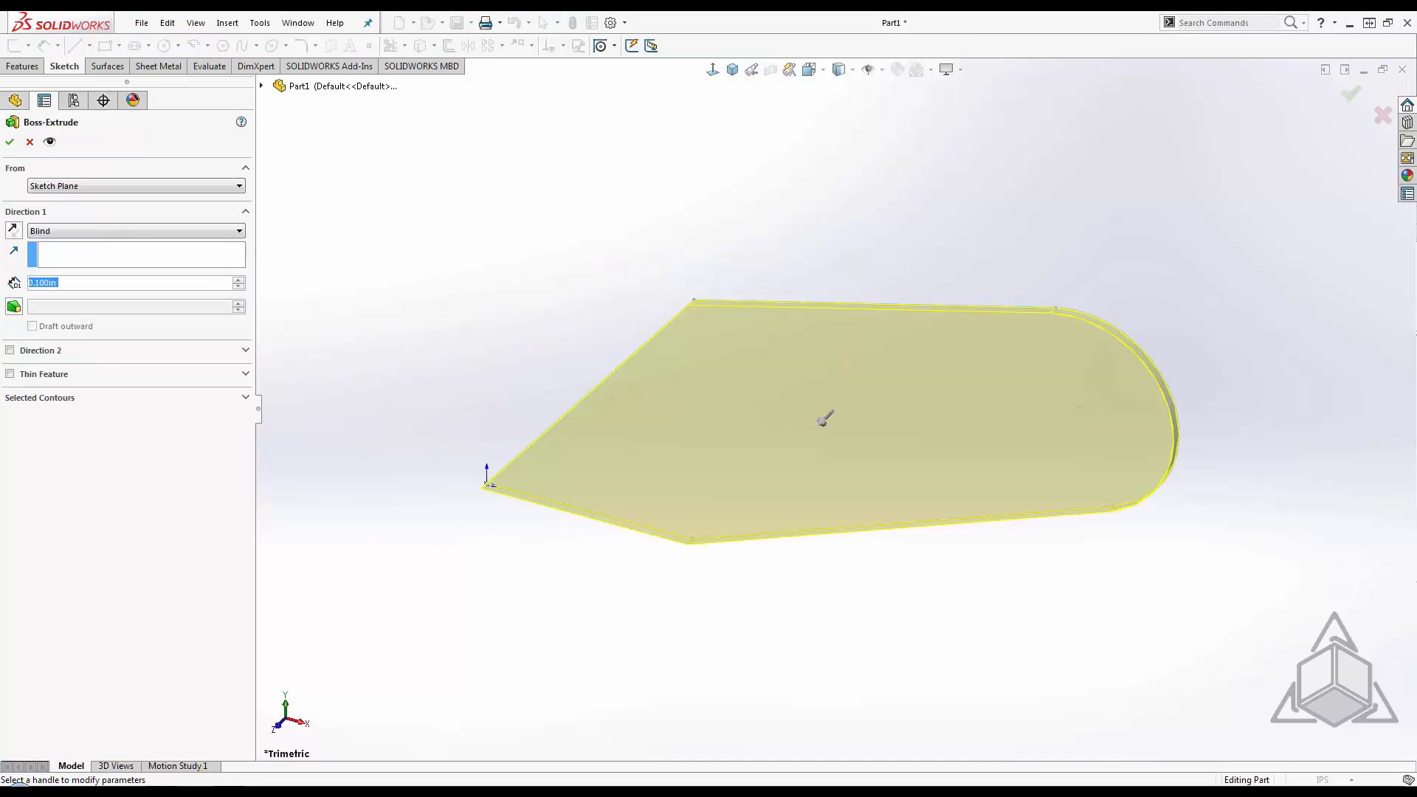
click(10, 142)
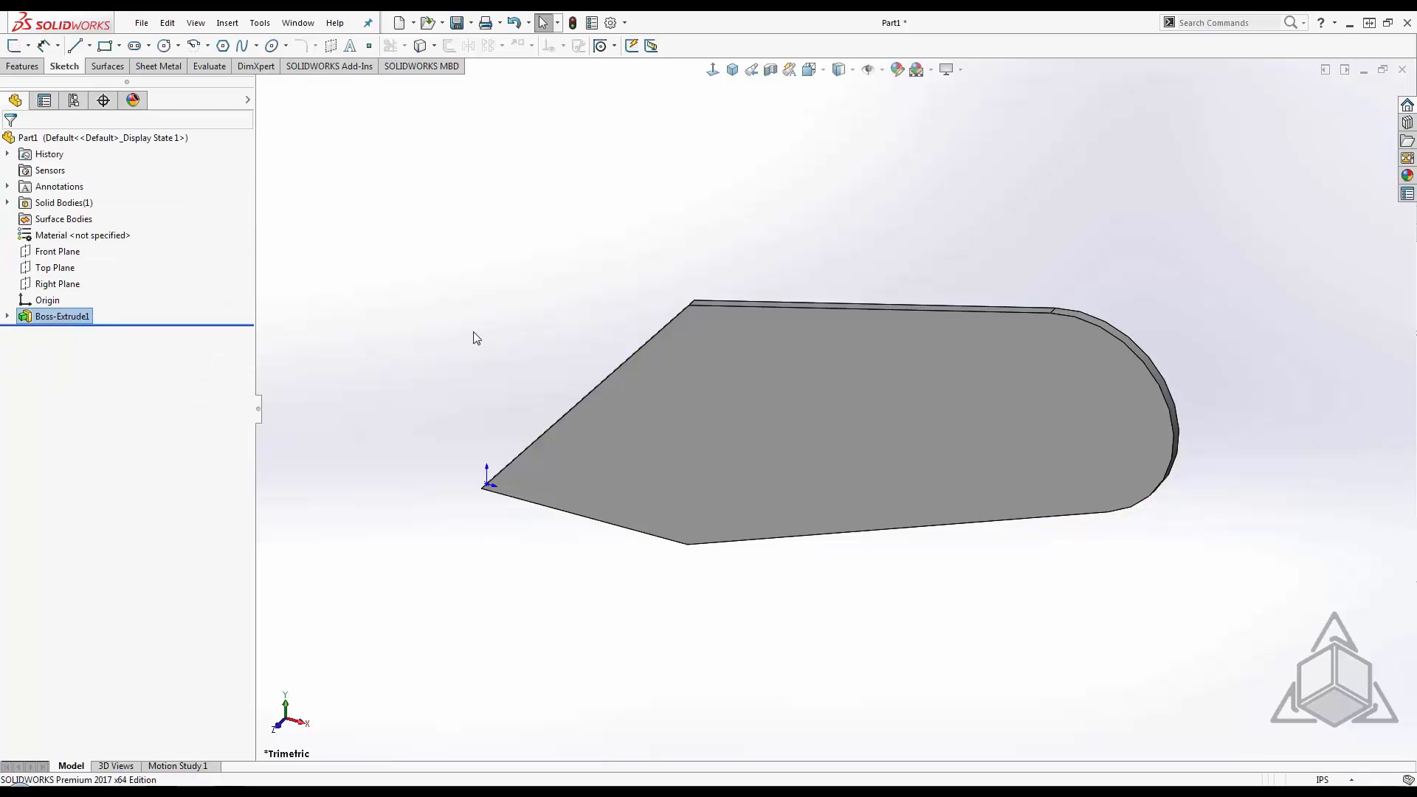
mouse_move(469, 332)
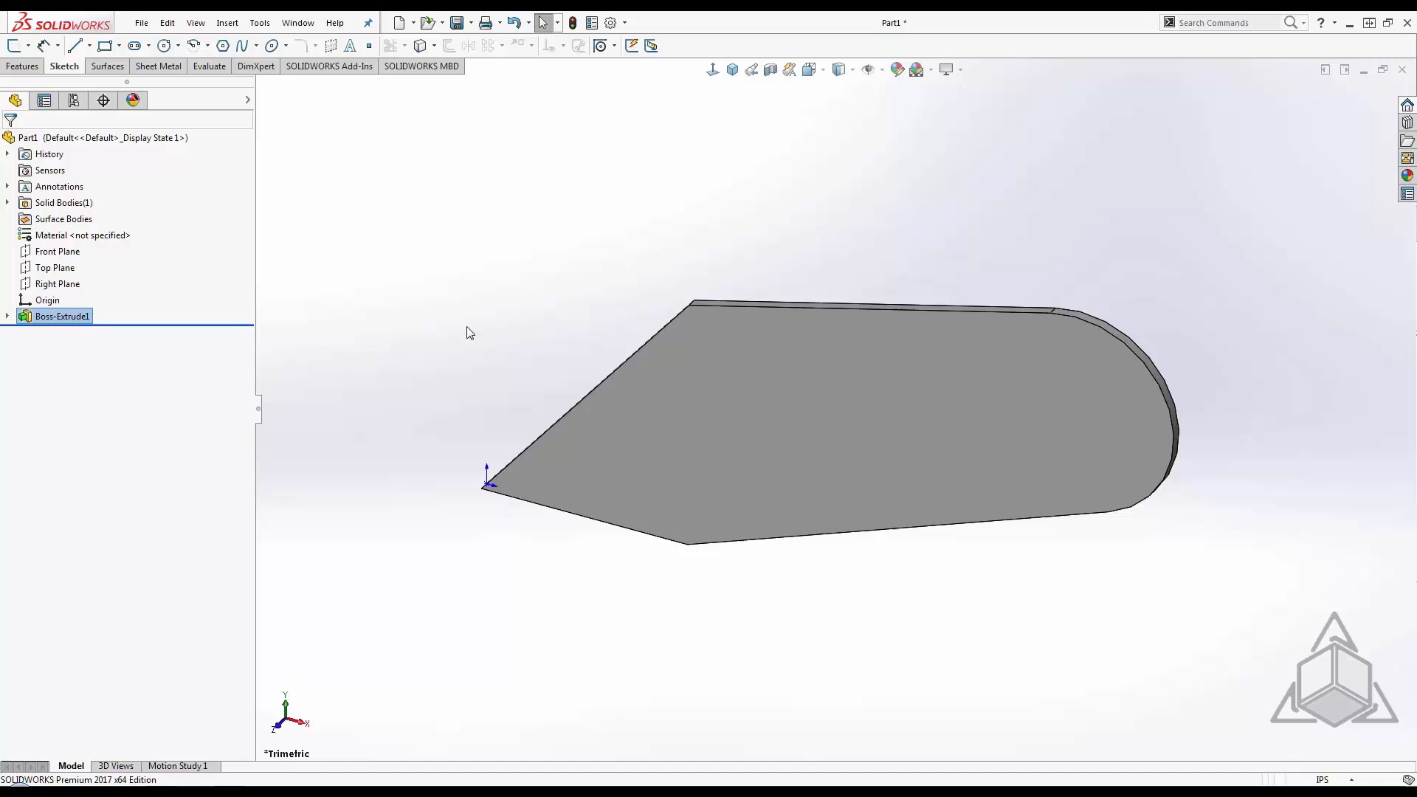